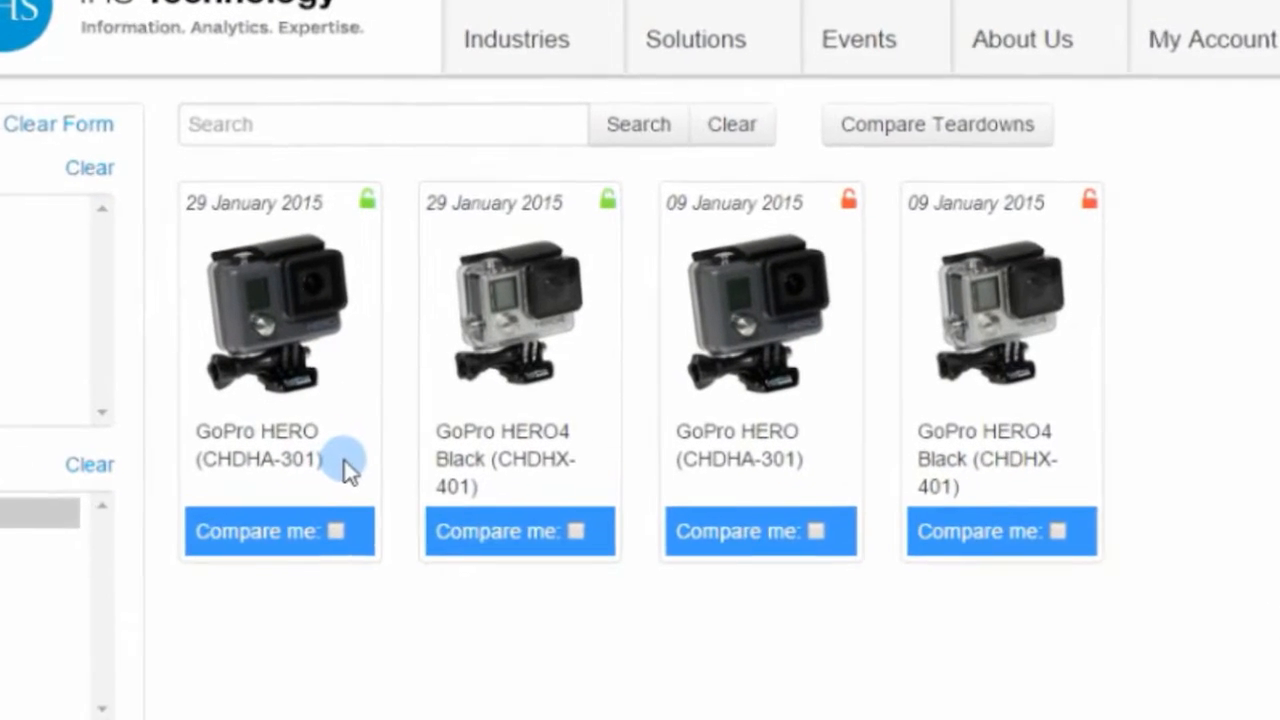
# - Open the GoPro HERO (CHDHA-301) dashboard showing $42.51 material and $47.11 total cost
pyautogui.scroll(-3)
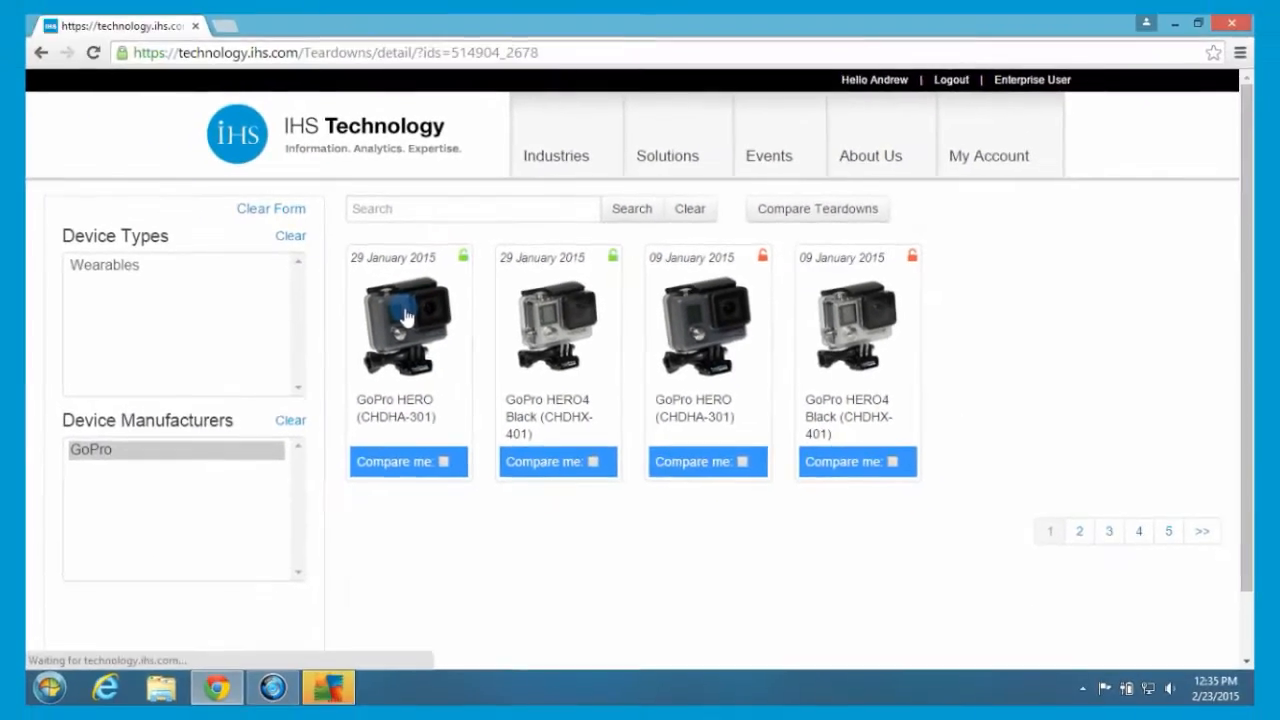
pyautogui.click(408, 325)
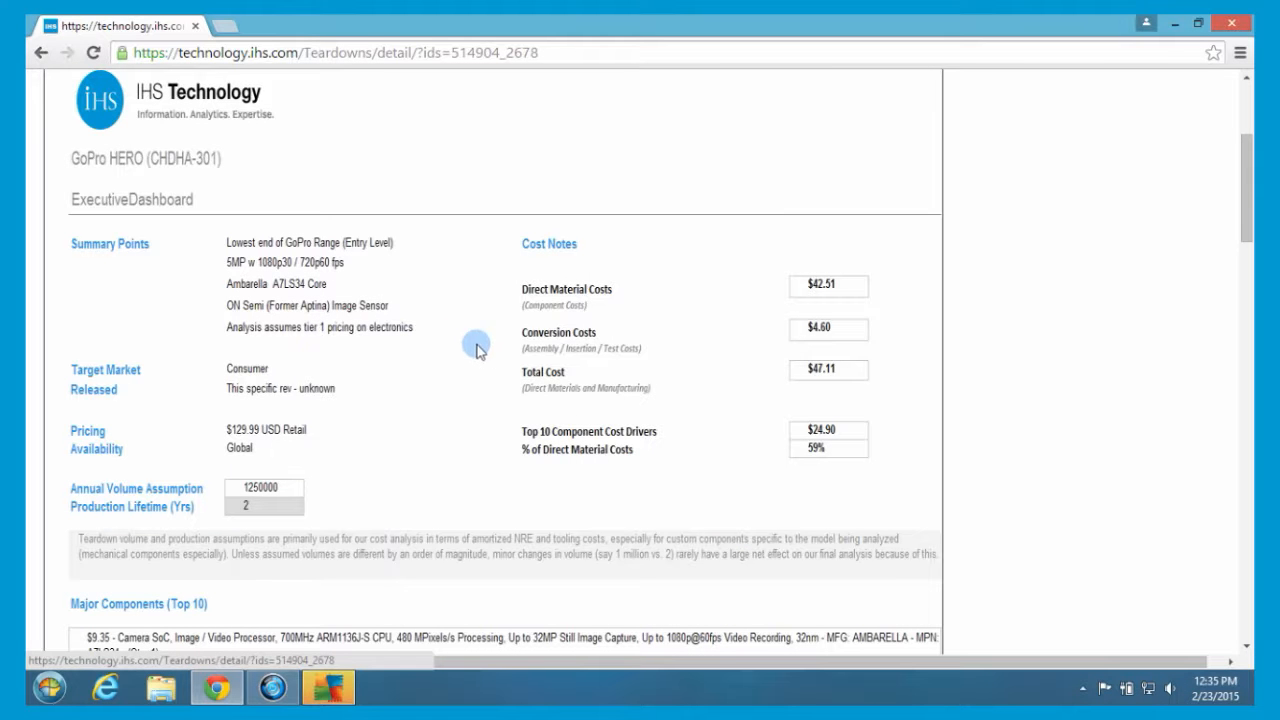
pyautogui.moveTo(448, 330)
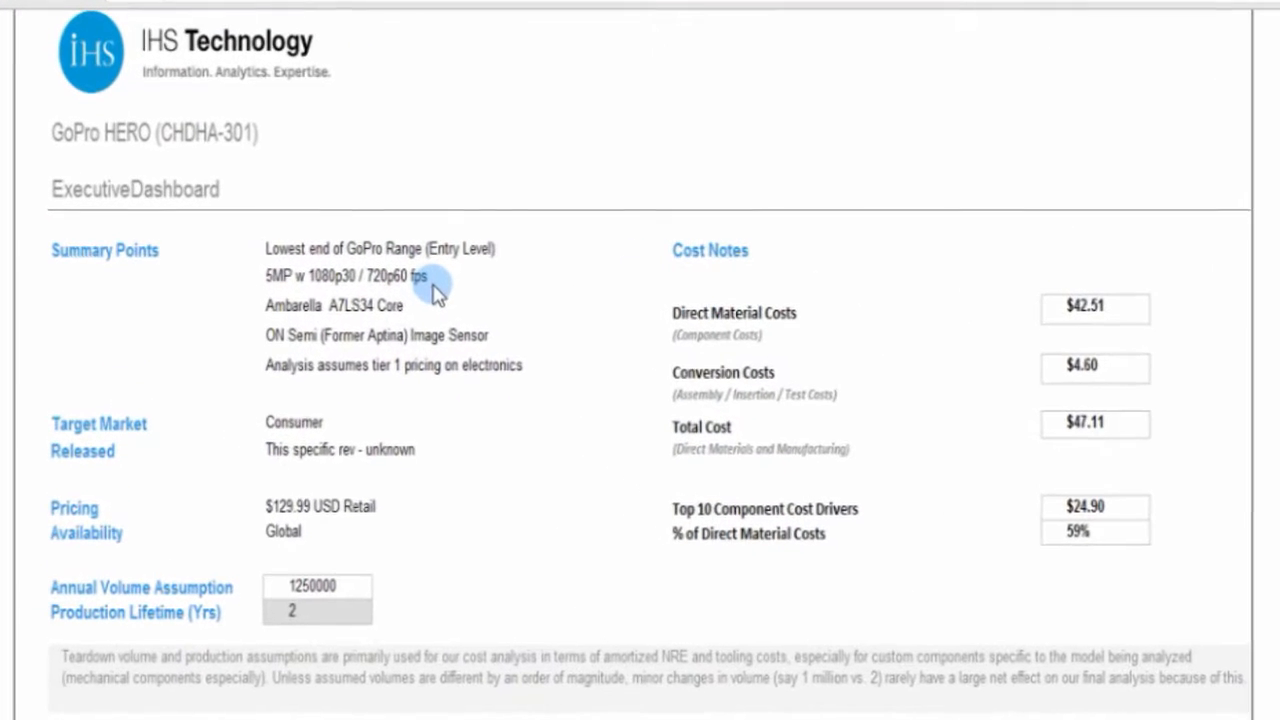
pyautogui.scroll(-3)
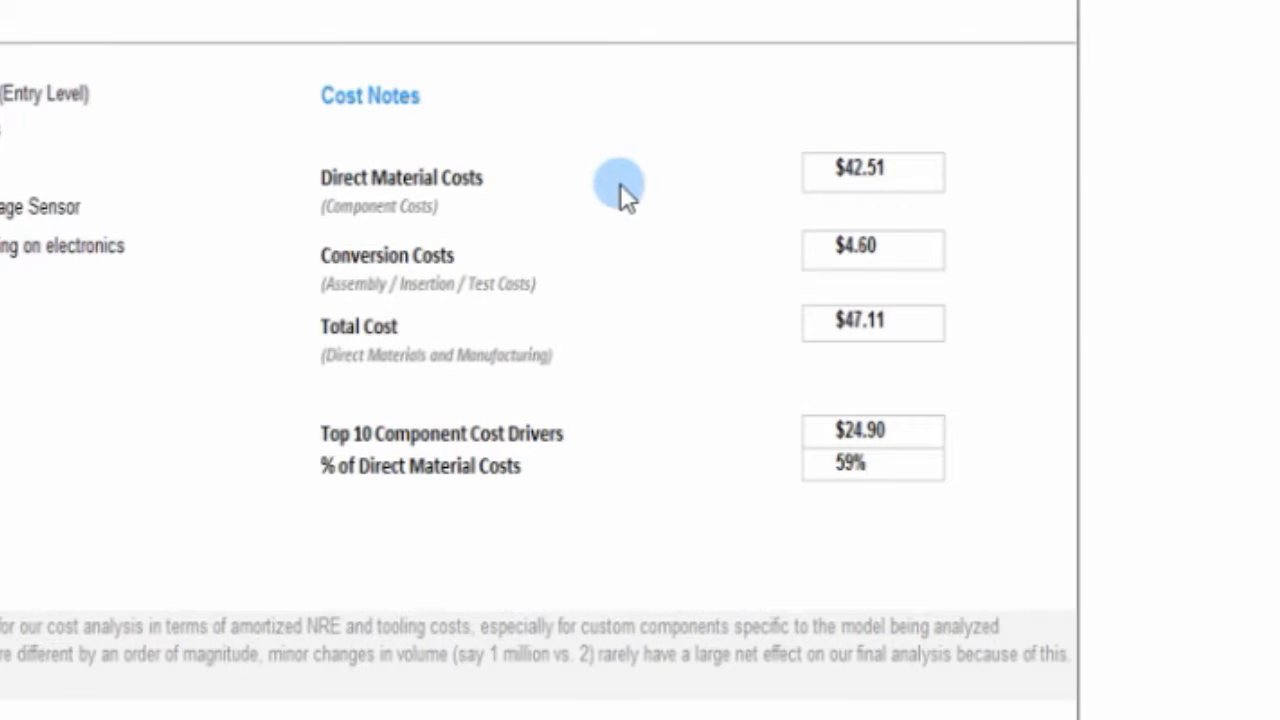
pyautogui.moveTo(620, 295)
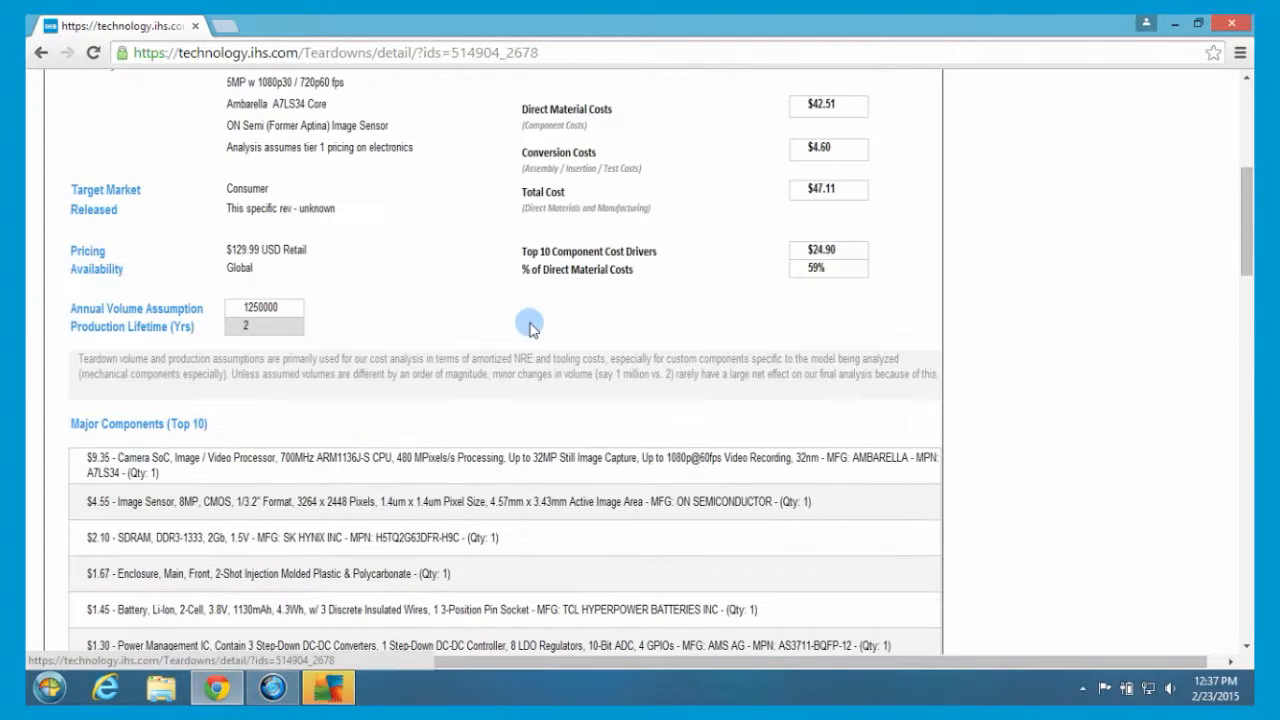
pyautogui.scroll(-3)
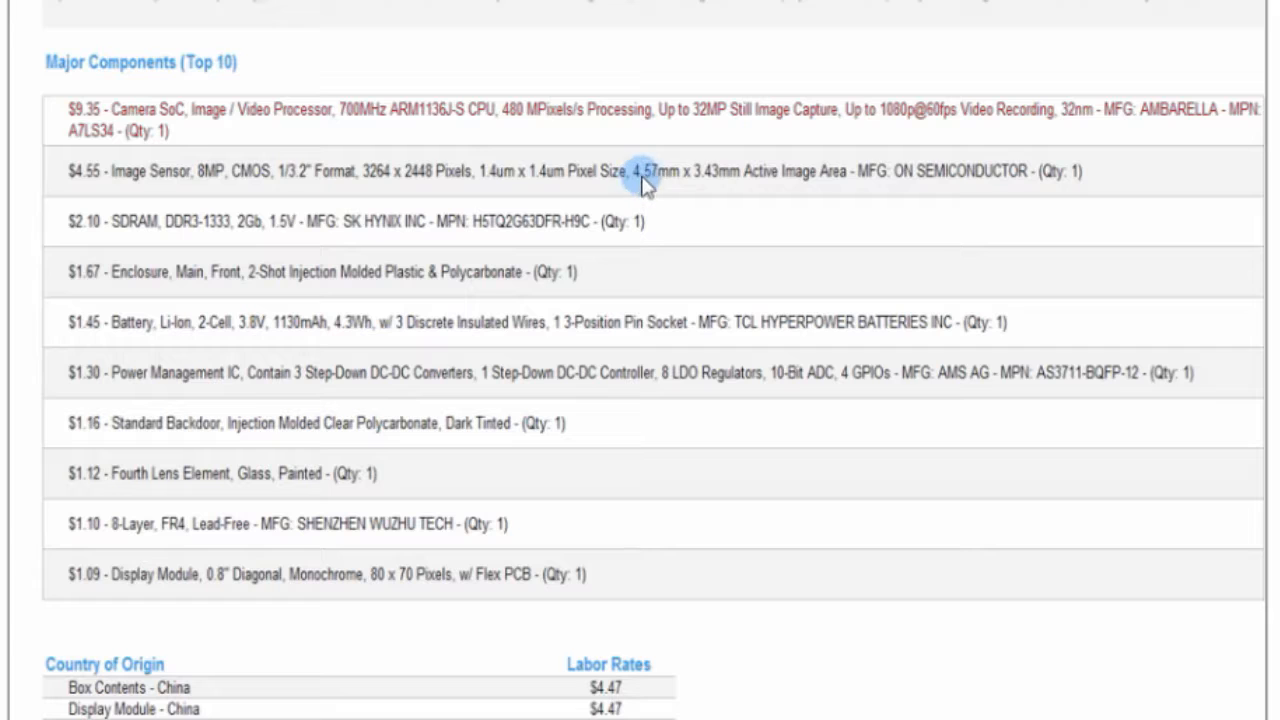
pyautogui.moveTo(658, 180)
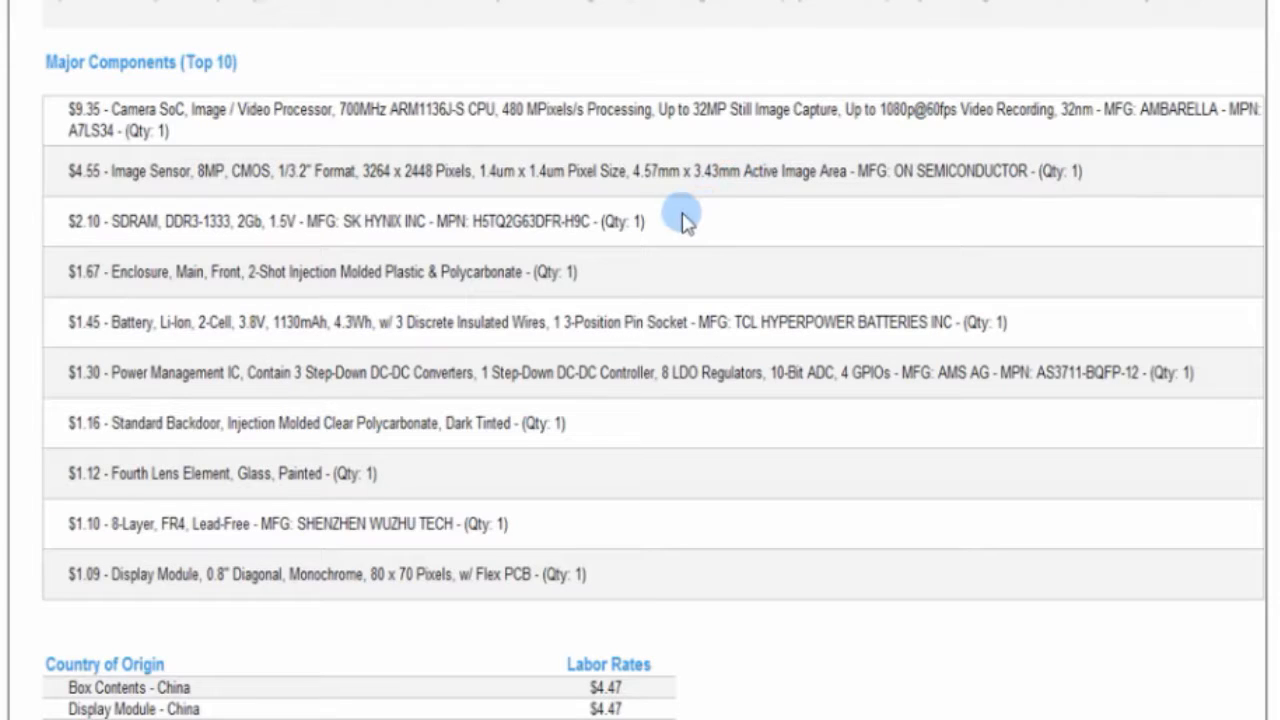
pyautogui.moveTo(698, 205)
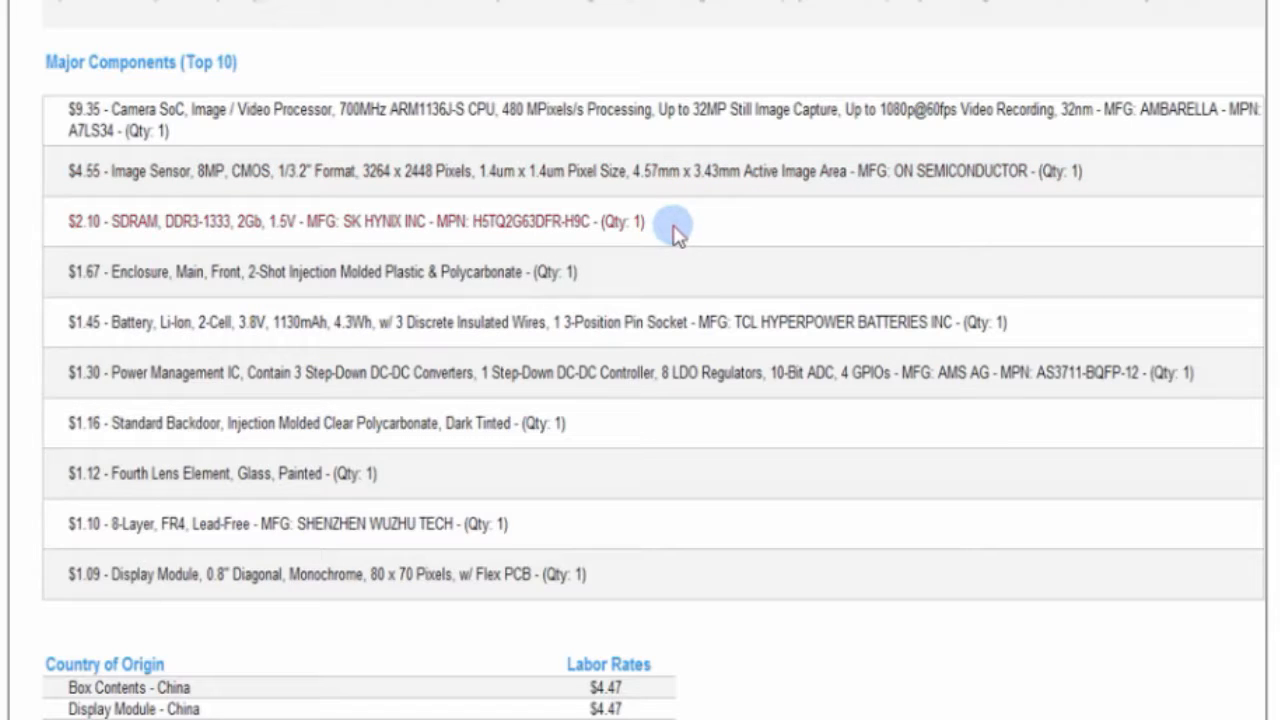
pyautogui.moveTo(618, 293)
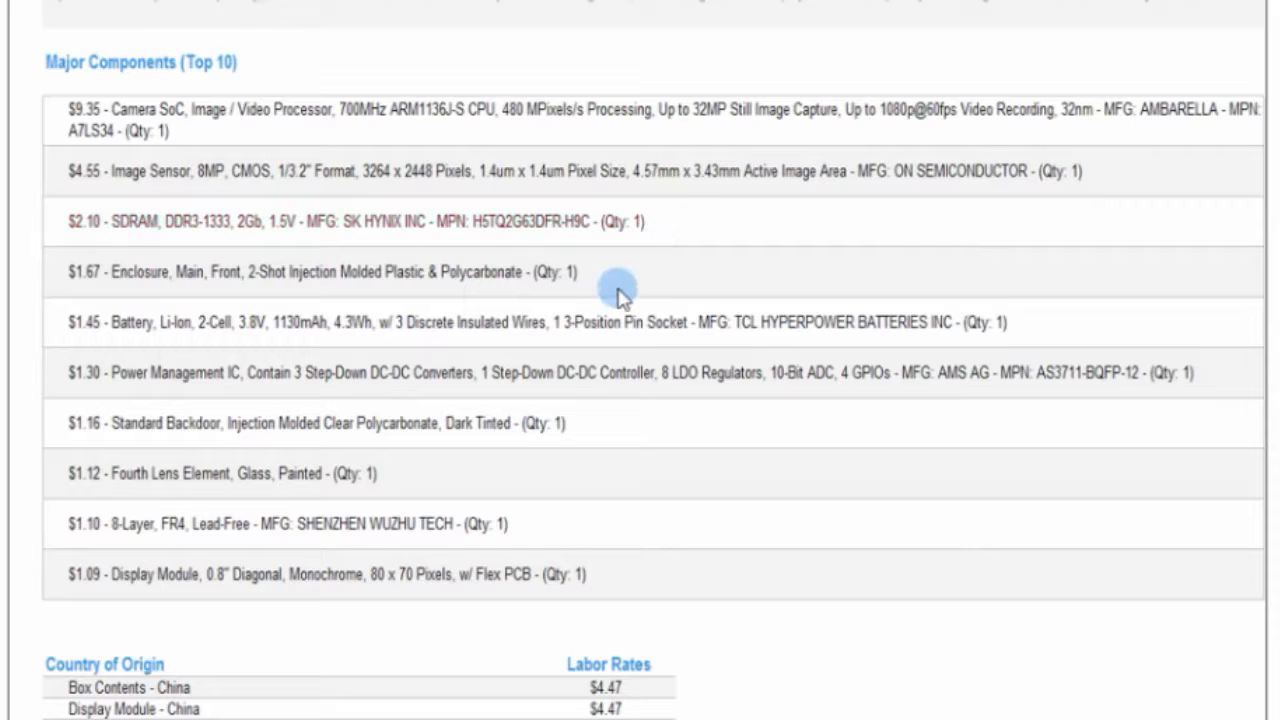
pyautogui.moveTo(605, 285)
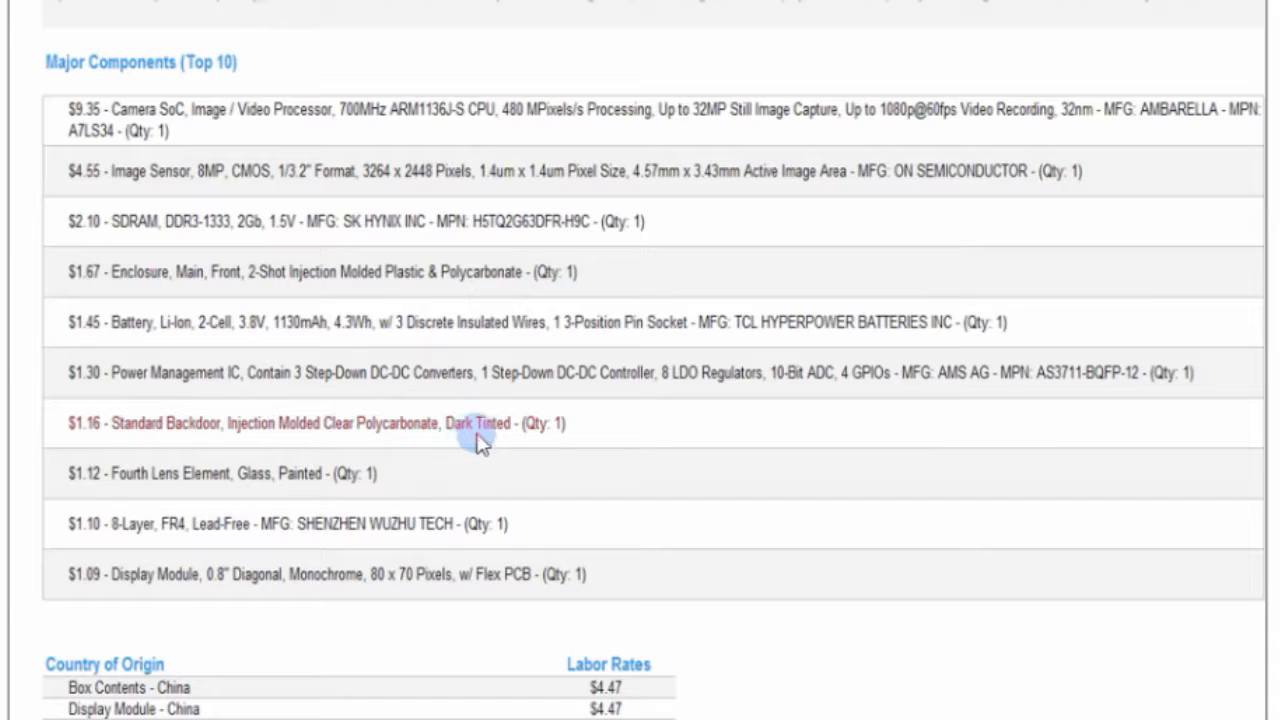
pyautogui.moveTo(340, 490)
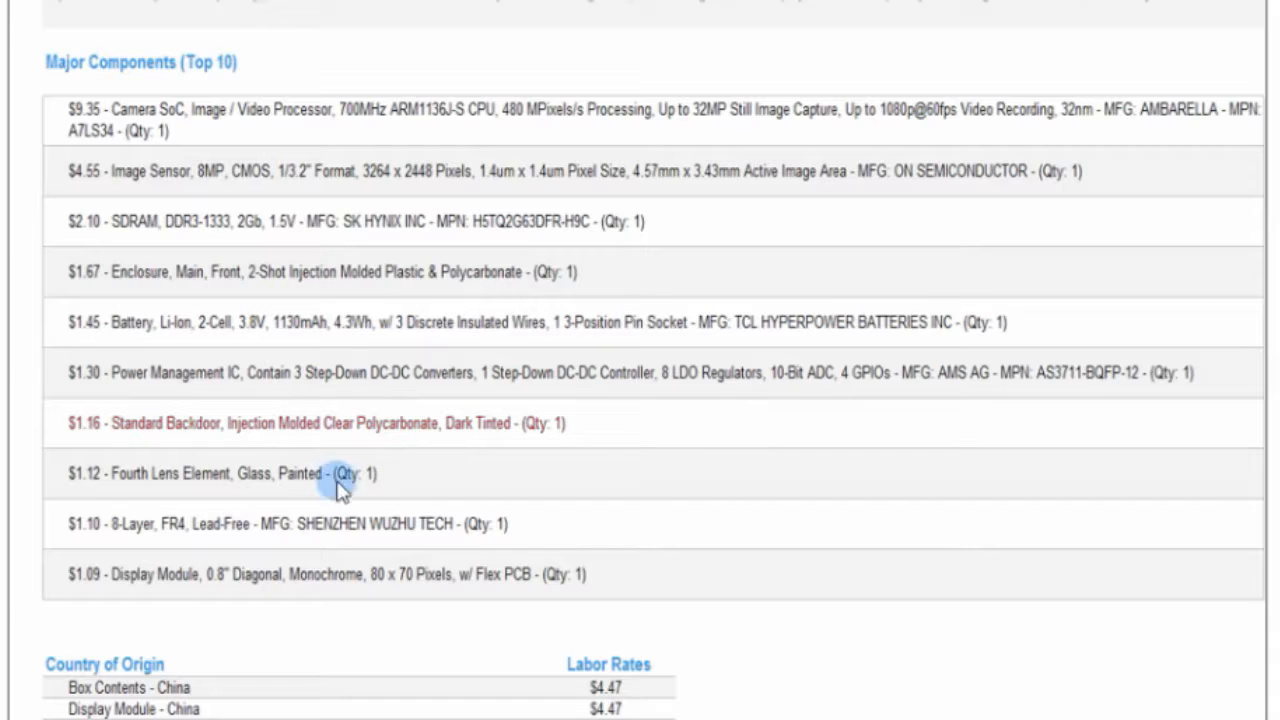
pyautogui.moveTo(445, 470)
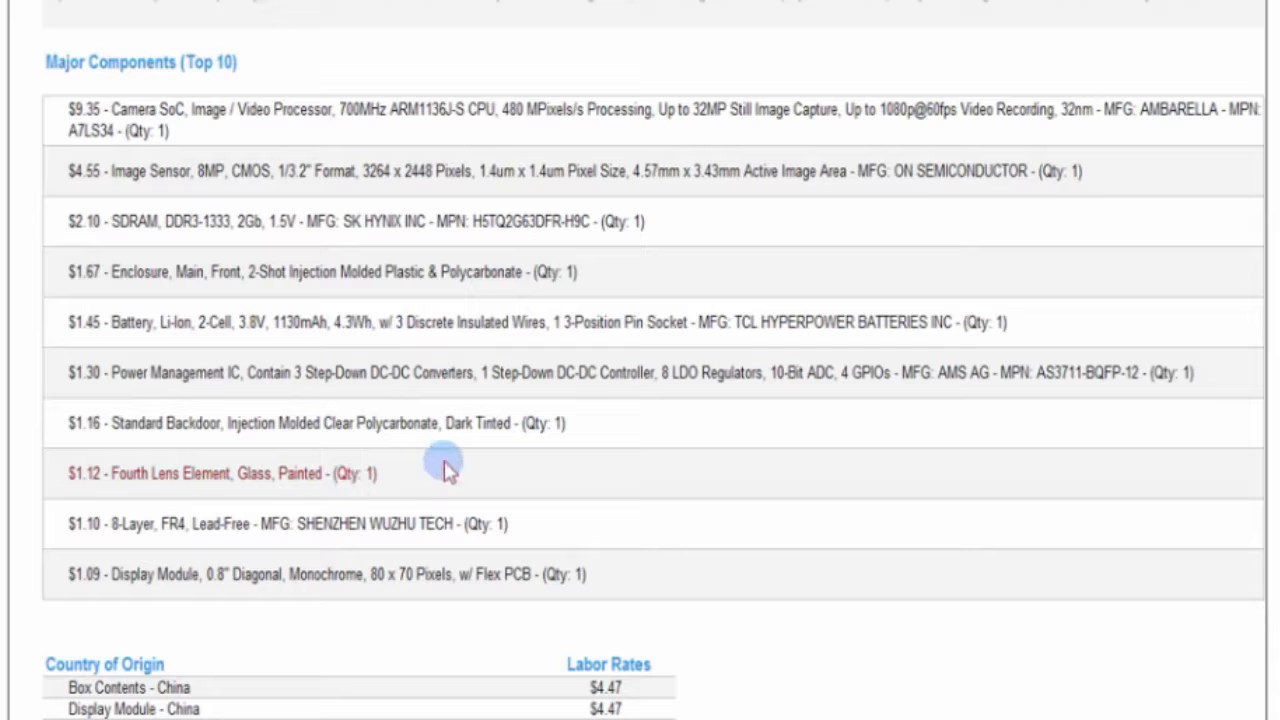
pyautogui.moveTo(640, 470)
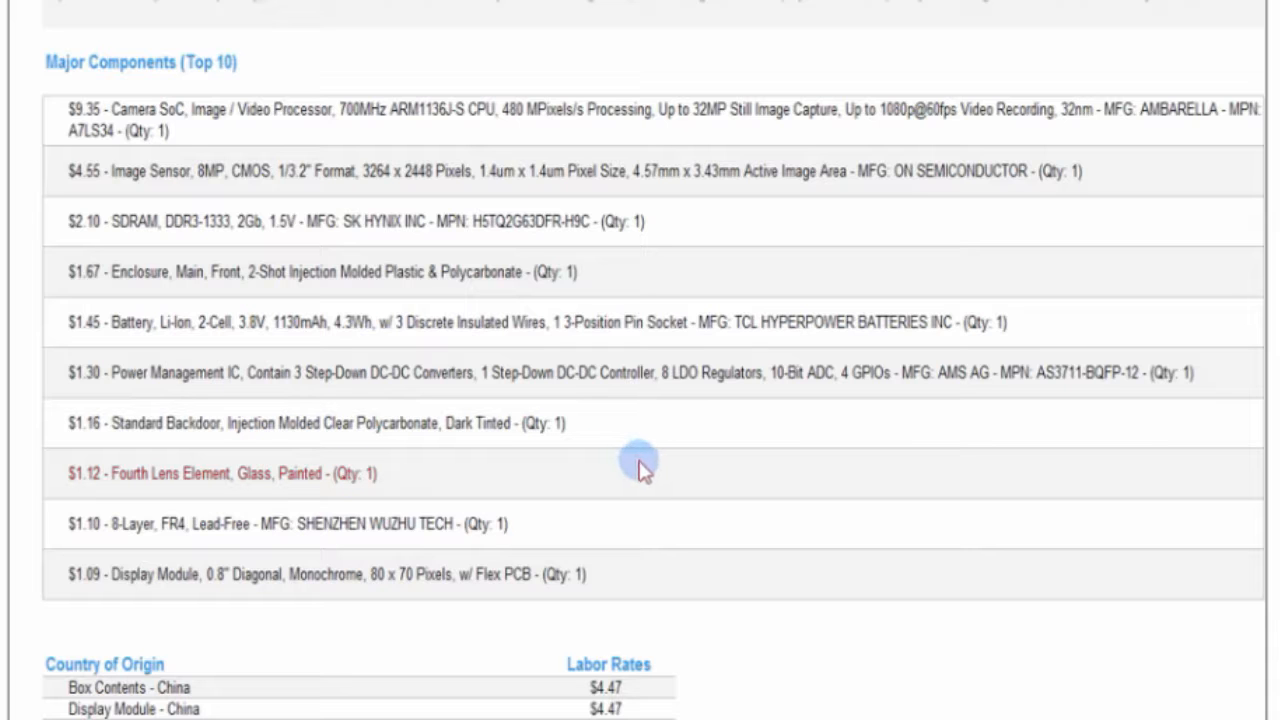
pyautogui.click(506, 118)
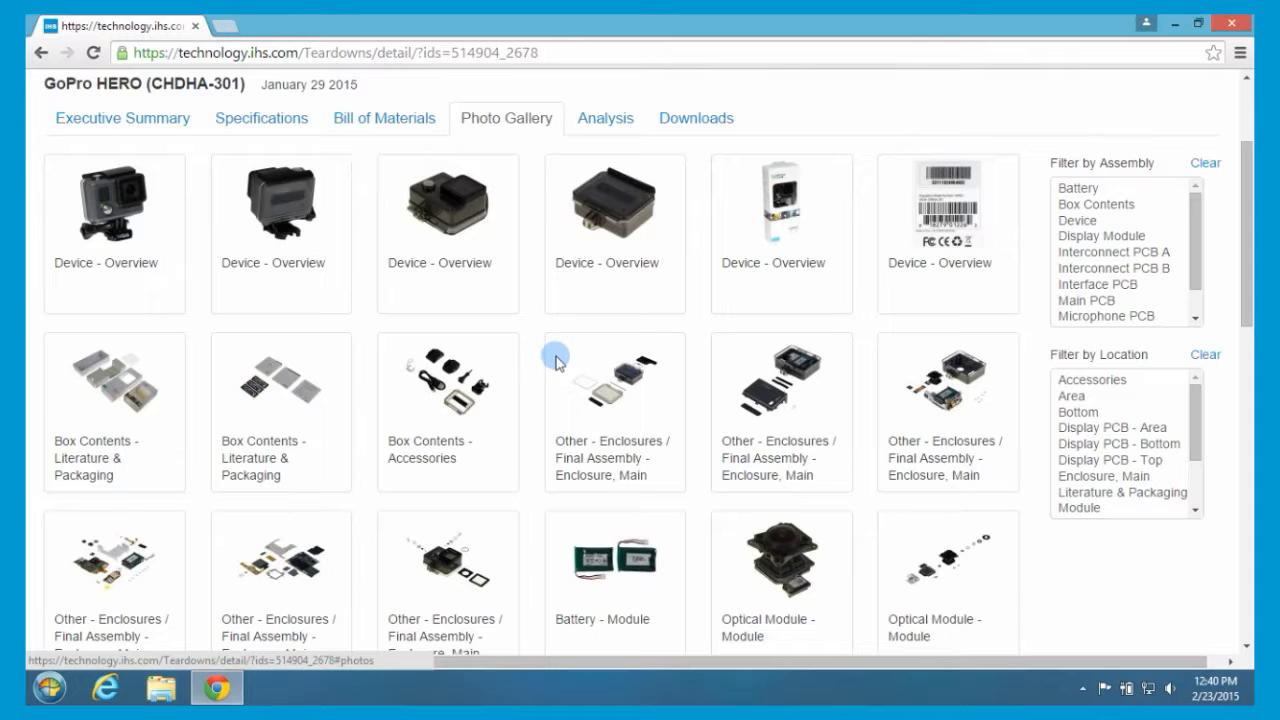
pyautogui.scroll(-3)
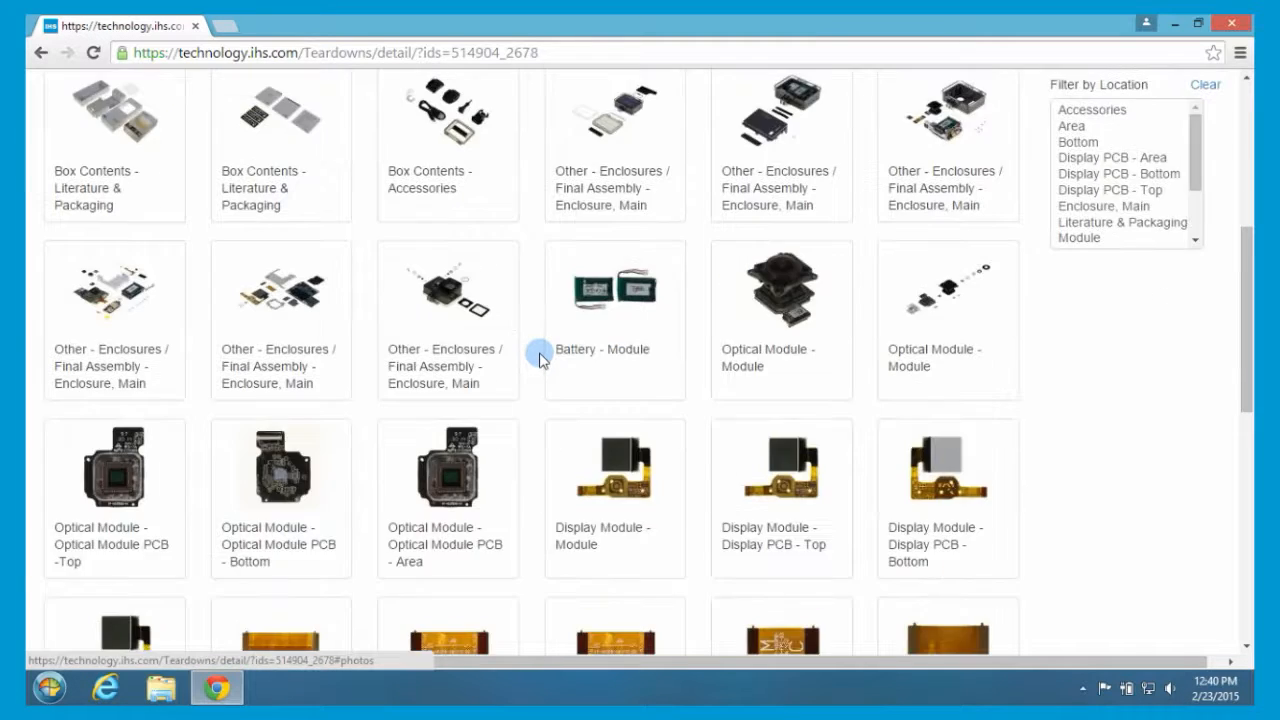
pyautogui.scroll(-3)
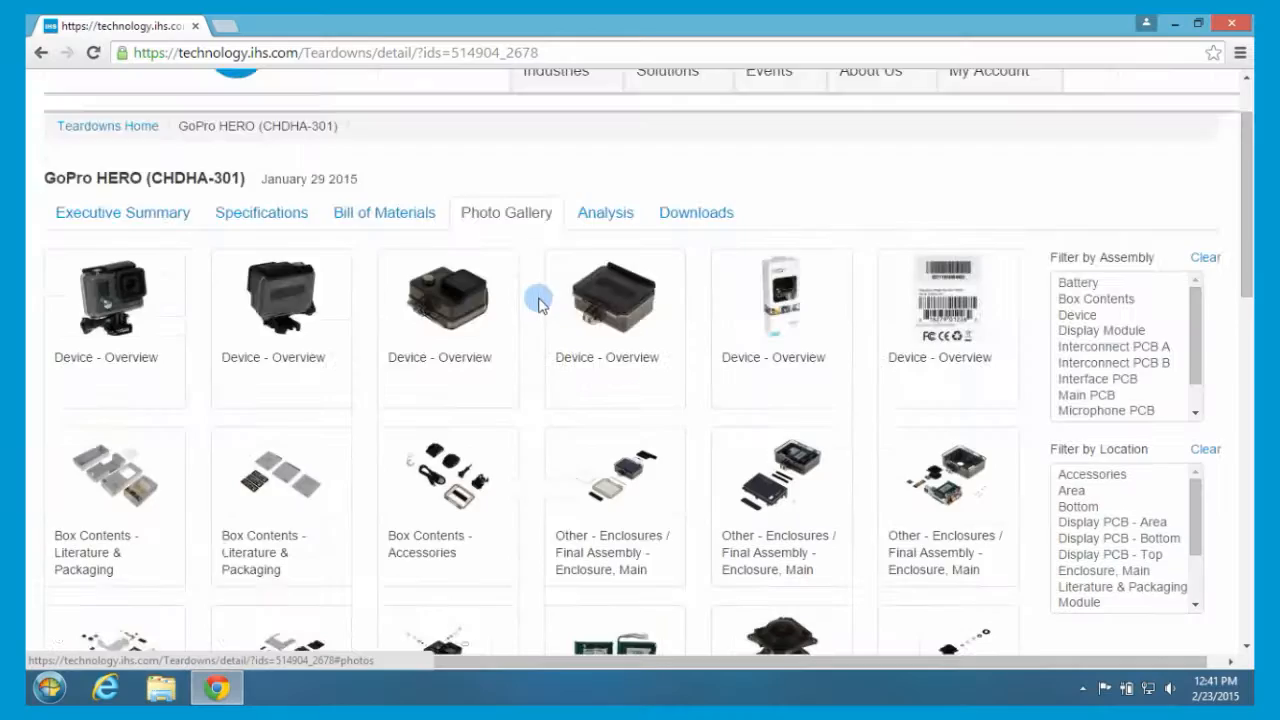
pyautogui.scroll(-3)
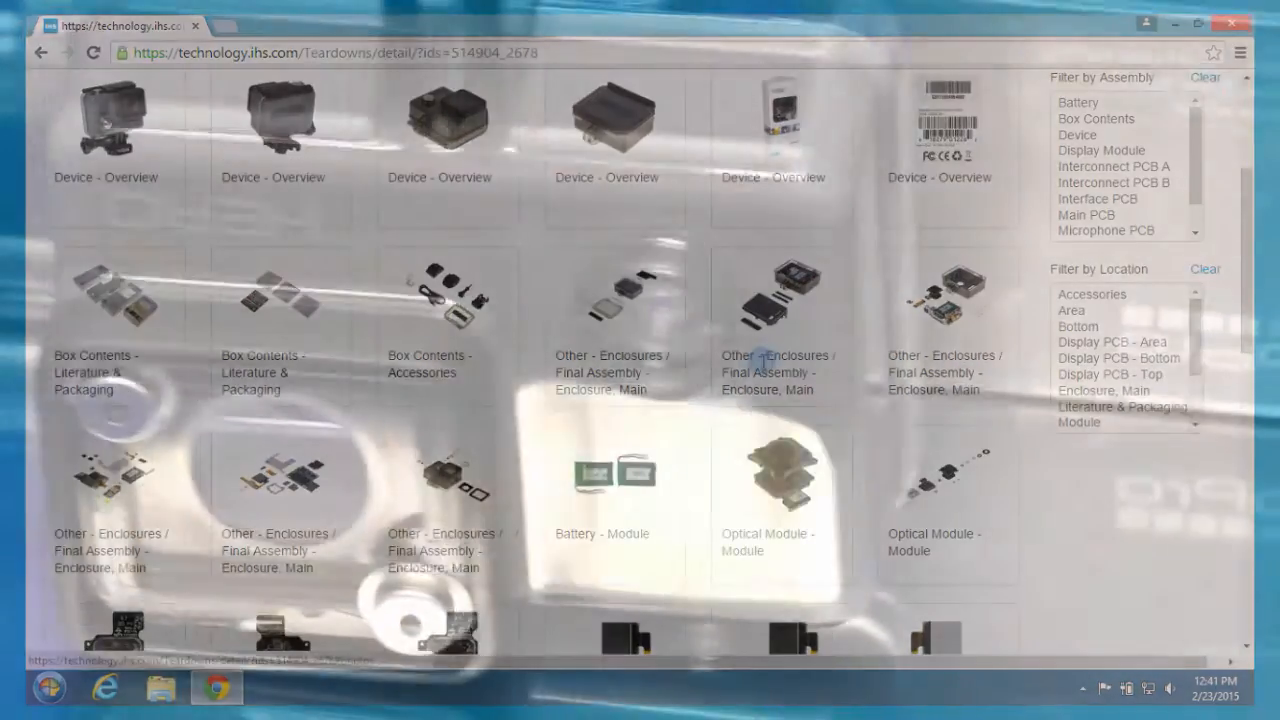
pyautogui.scroll(-3)
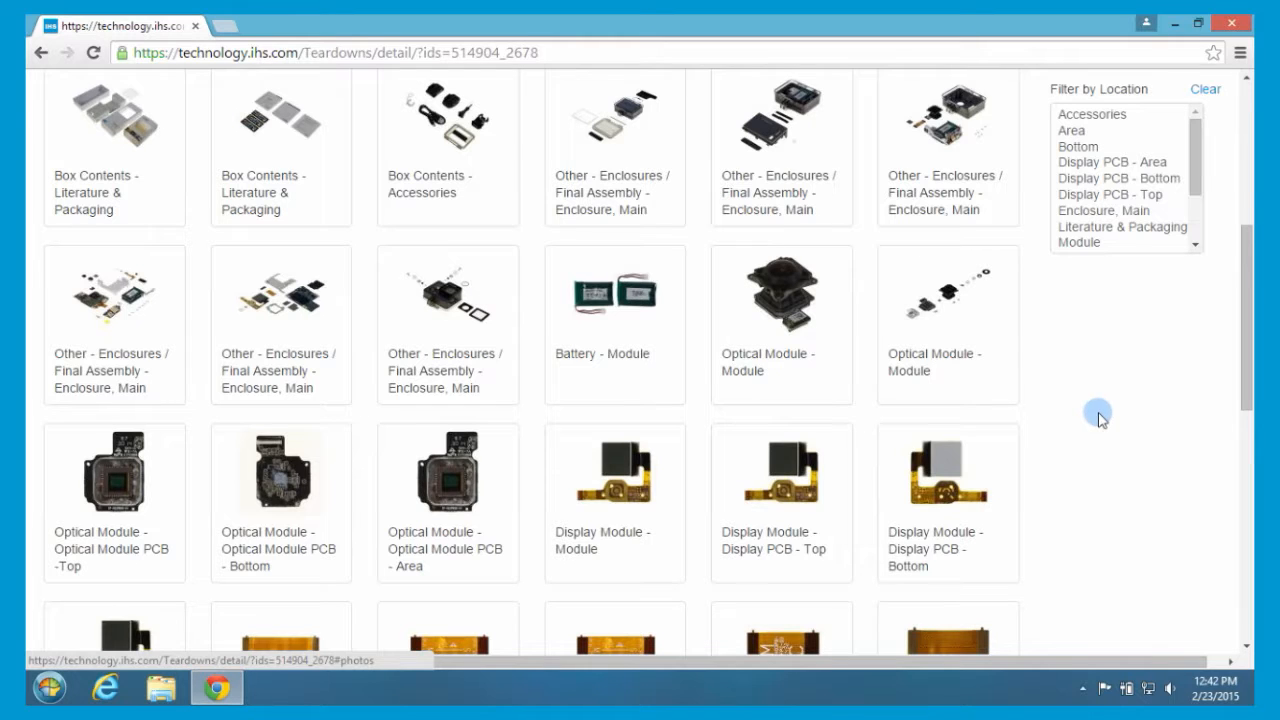
pyautogui.moveTo(782, 305)
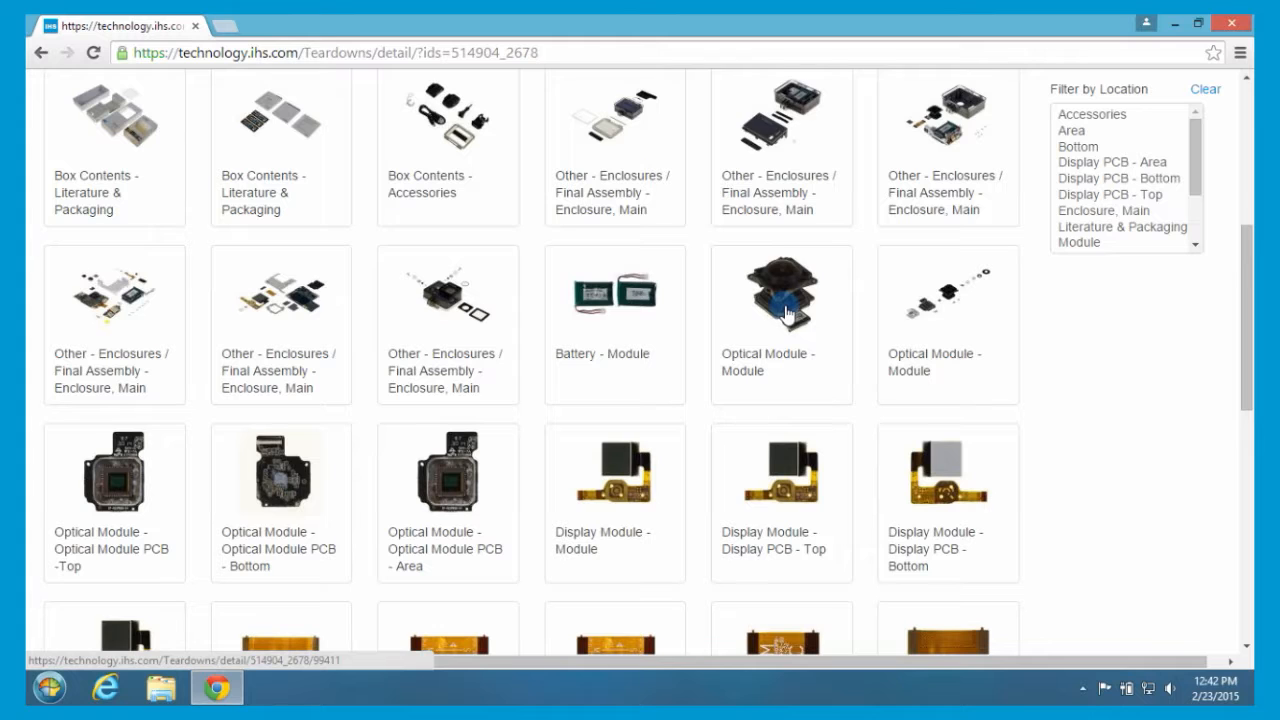
# - Explode the Optical Module photo into its parts, then open the Optical Module PCB -Top photo
pyautogui.click(782, 293)
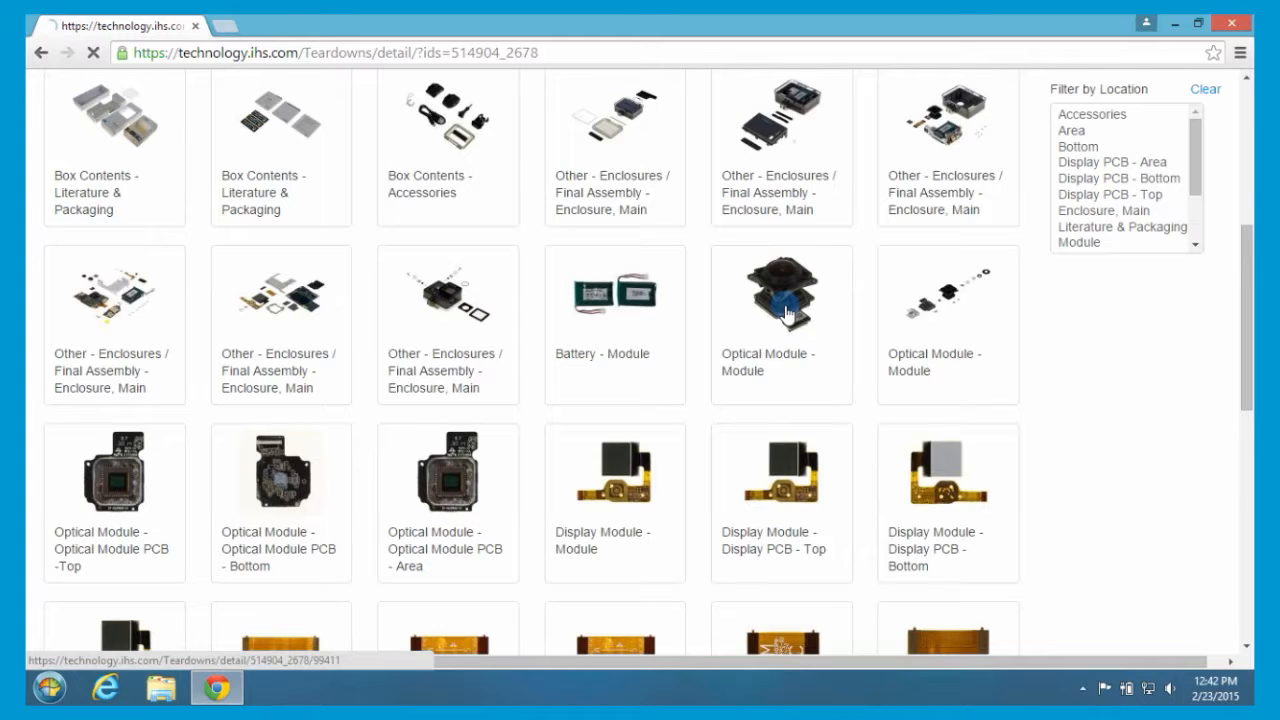
pyautogui.click(781, 292)
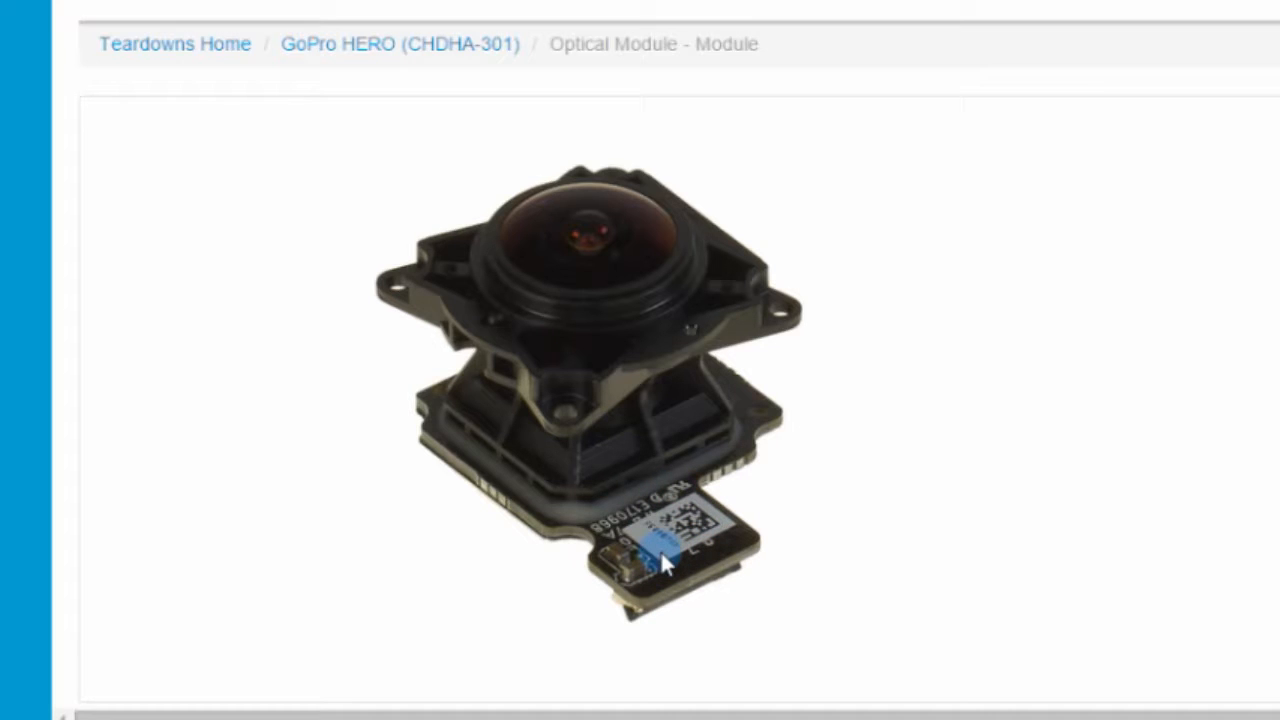
pyautogui.moveTo(665, 560); pyautogui.dragTo(920, 645)
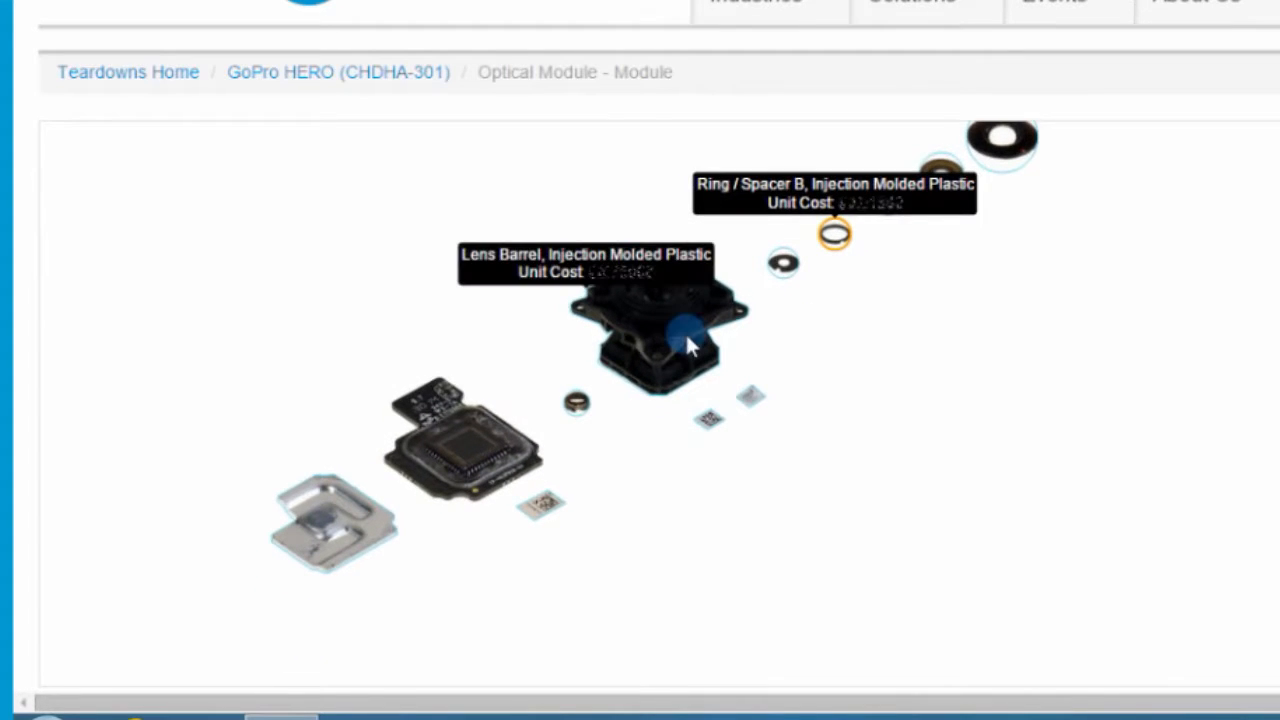
pyautogui.click(660, 340)
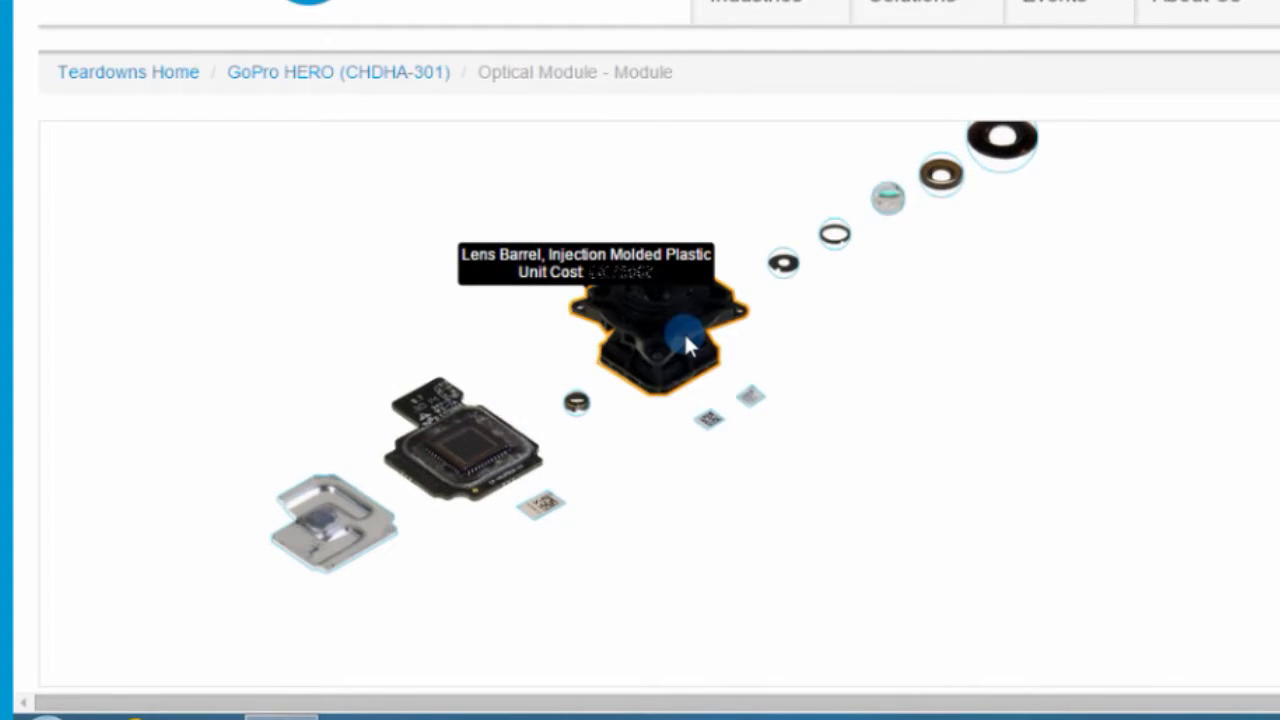
pyautogui.moveTo(445, 495)
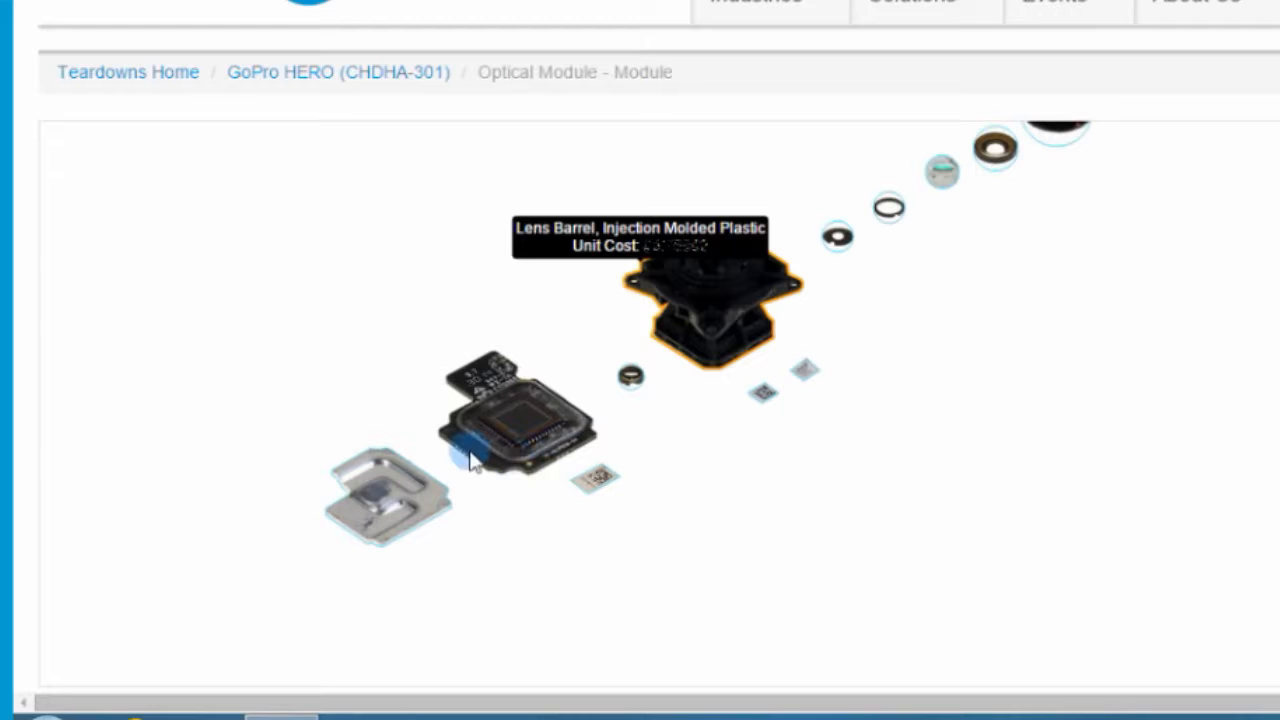
pyautogui.moveTo(510, 468)
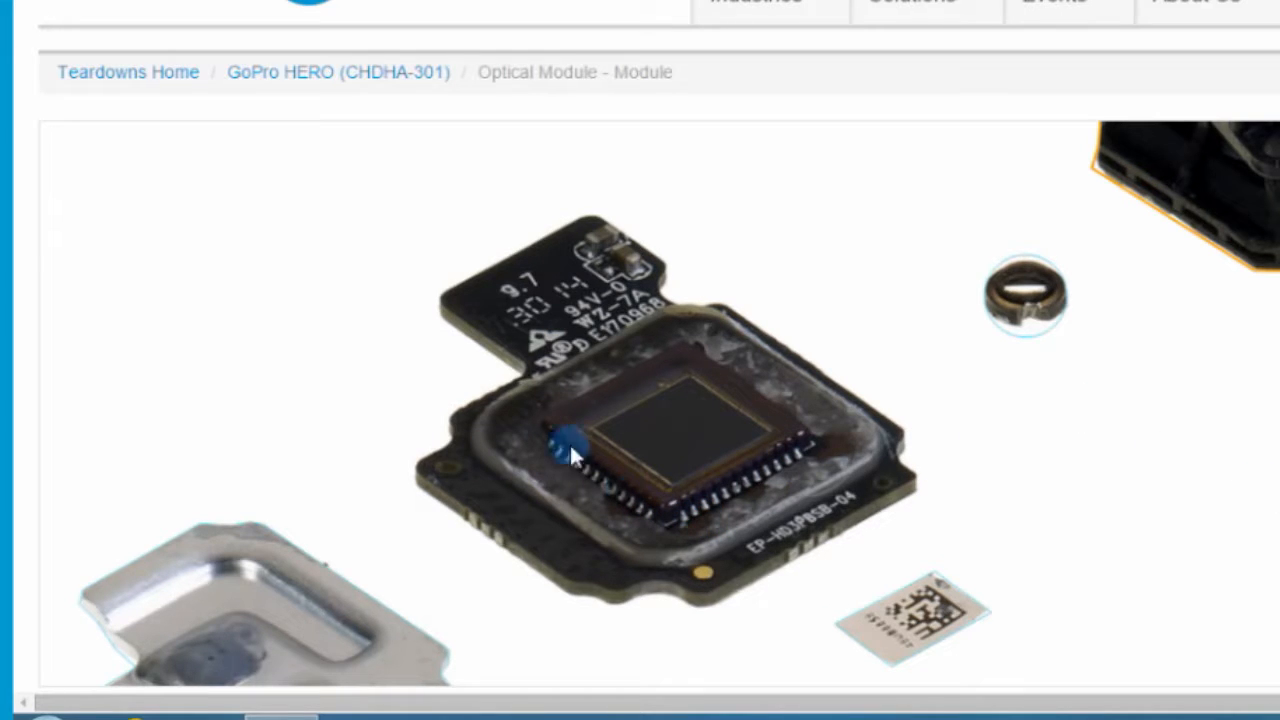
pyautogui.moveTo(700, 425)
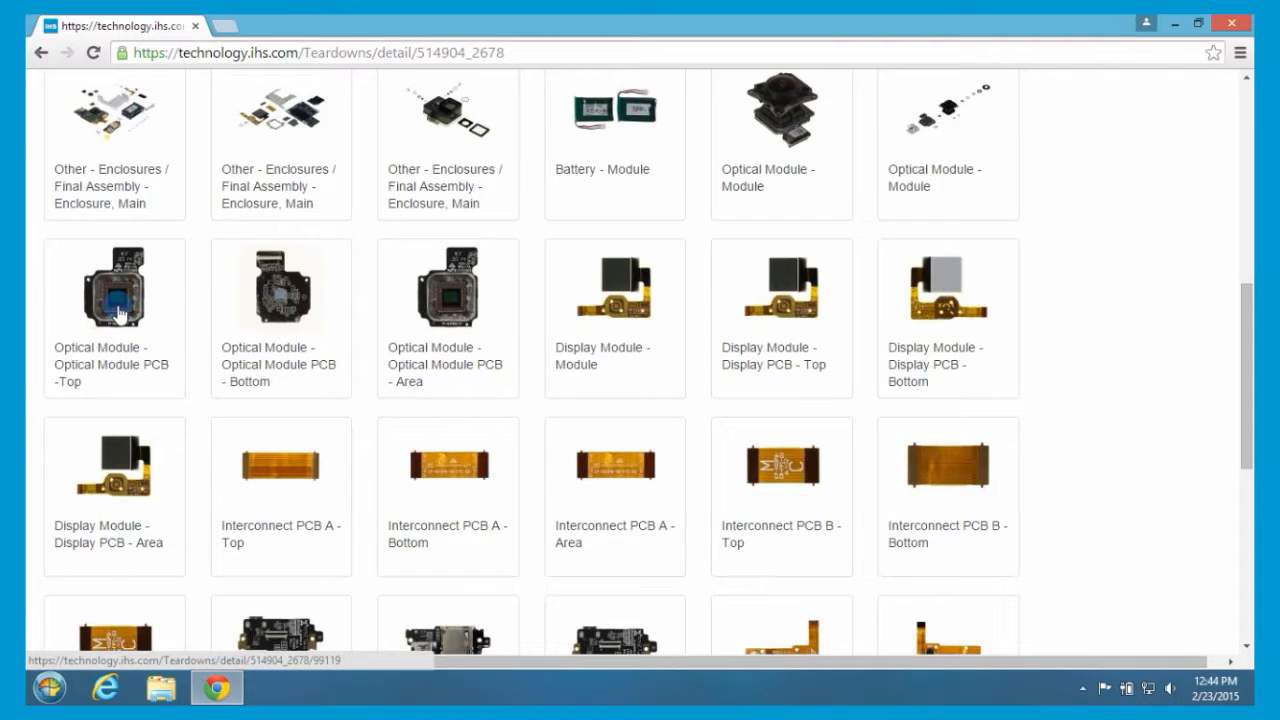
pyautogui.click(114, 288)
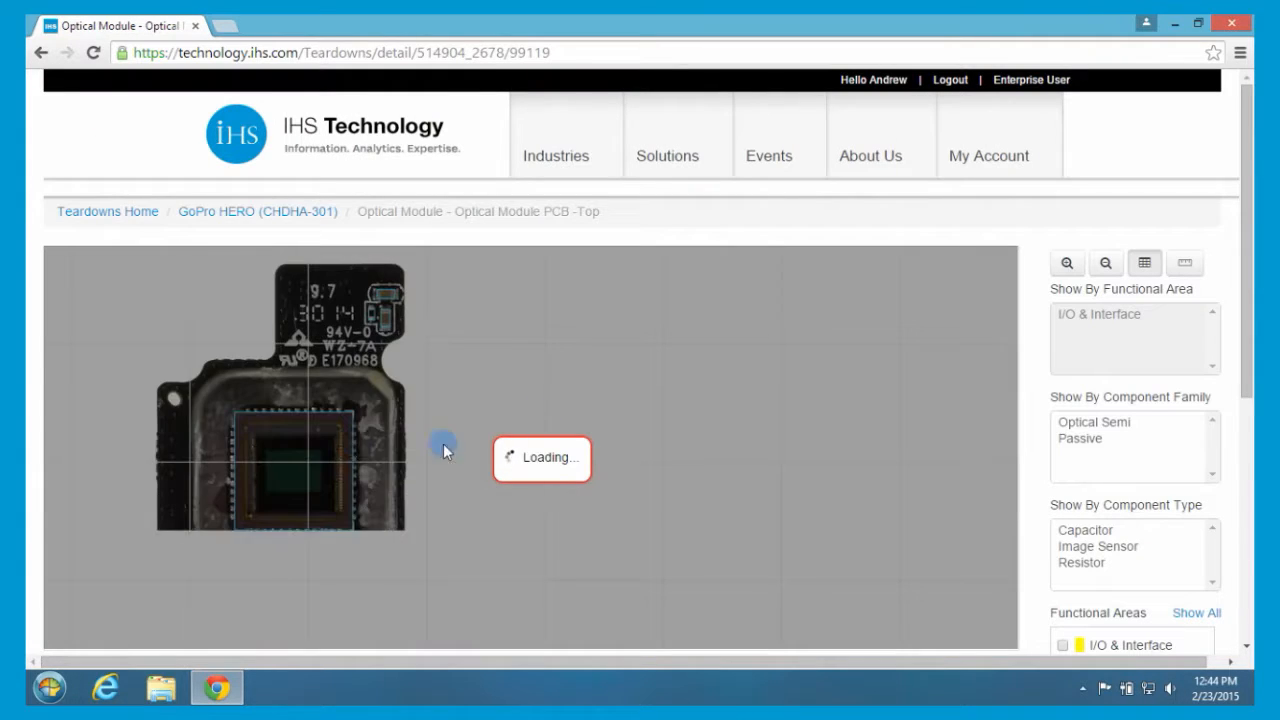
# - Zoom the image sensor board photo in twice, then open the Main PCB - Top photo
pyautogui.click(1066, 262)
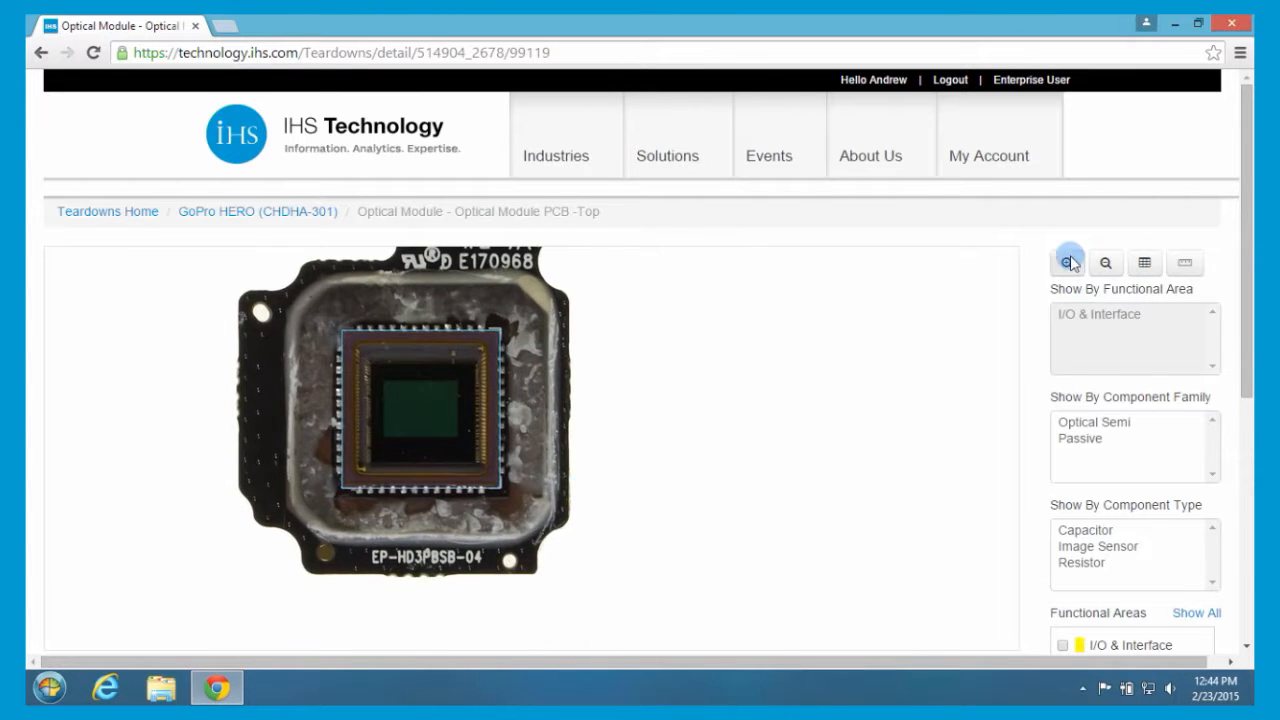
pyautogui.click(1066, 262)
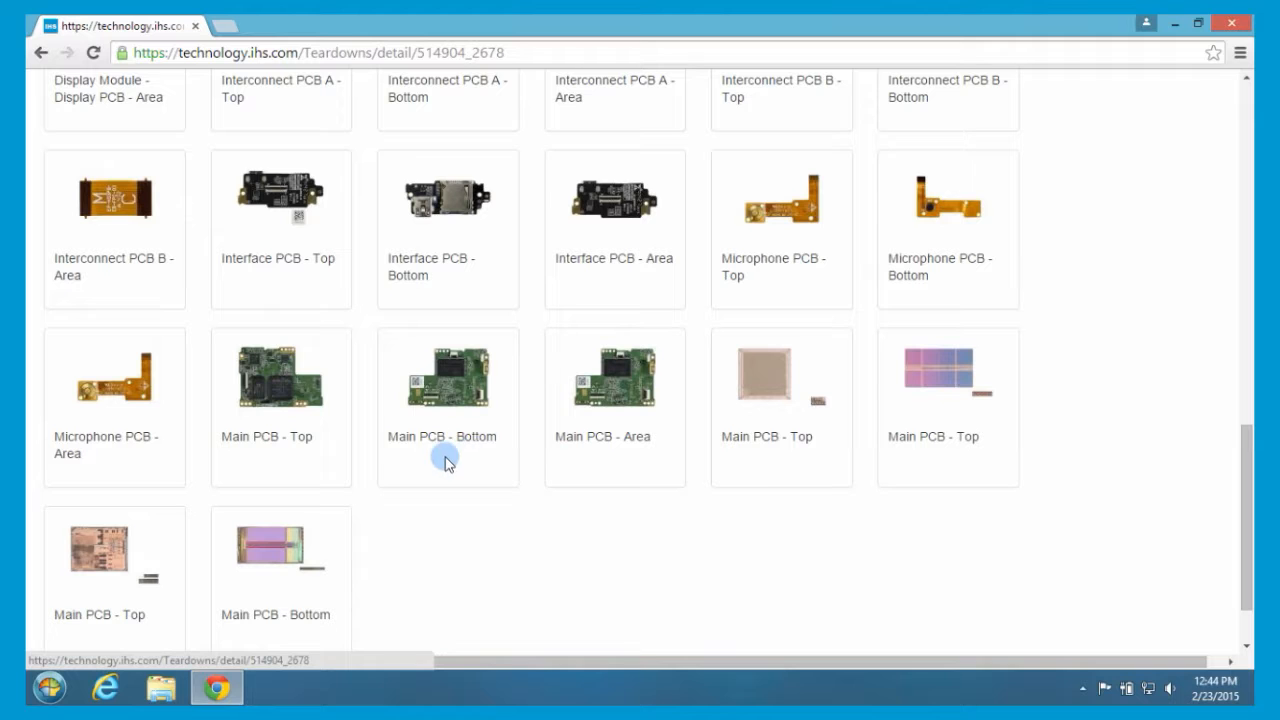
pyautogui.click(447, 377)
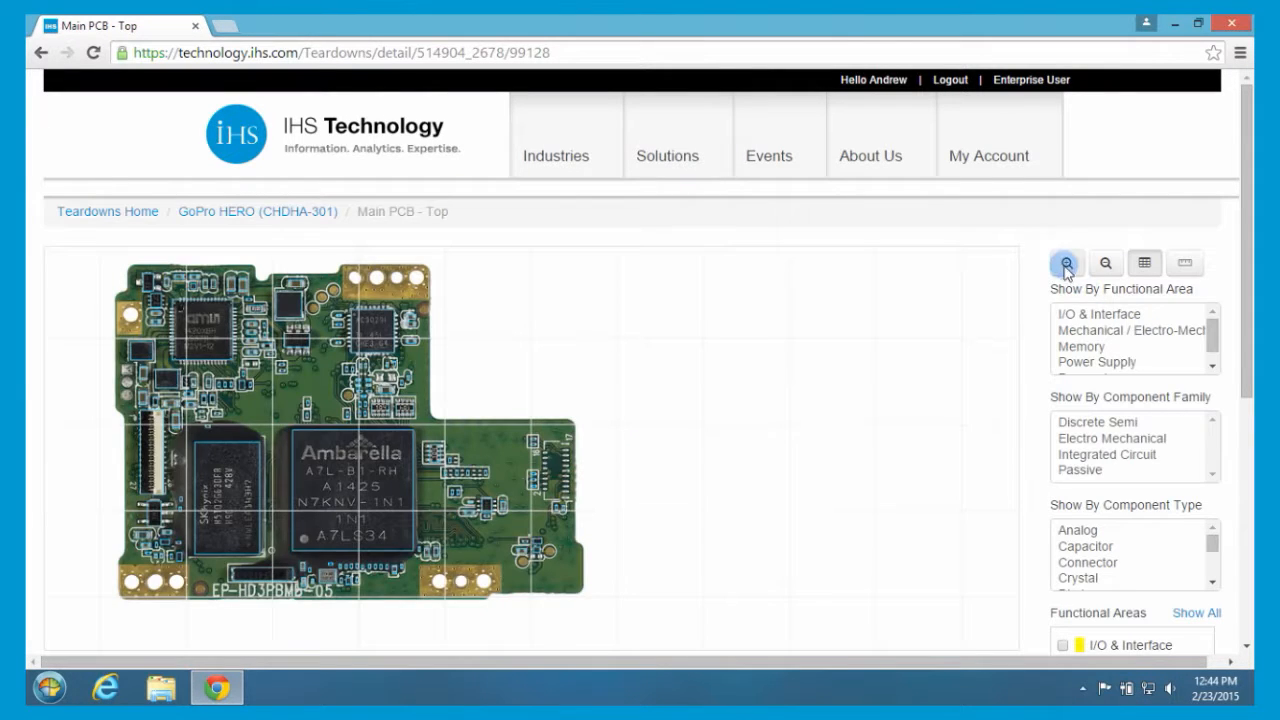
# - Enlarge the main board photo, toggle the scale grid on and off, and return to the gallery
pyautogui.click(1066, 262)
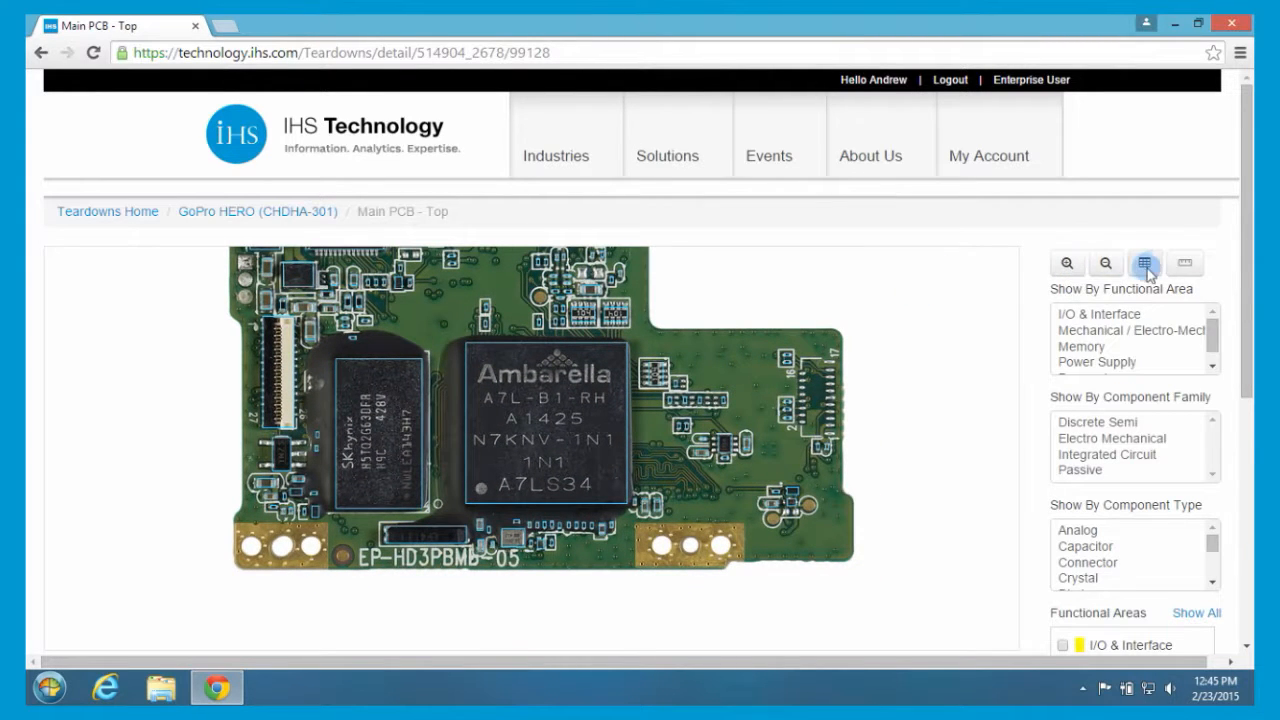
pyautogui.click(1145, 263)
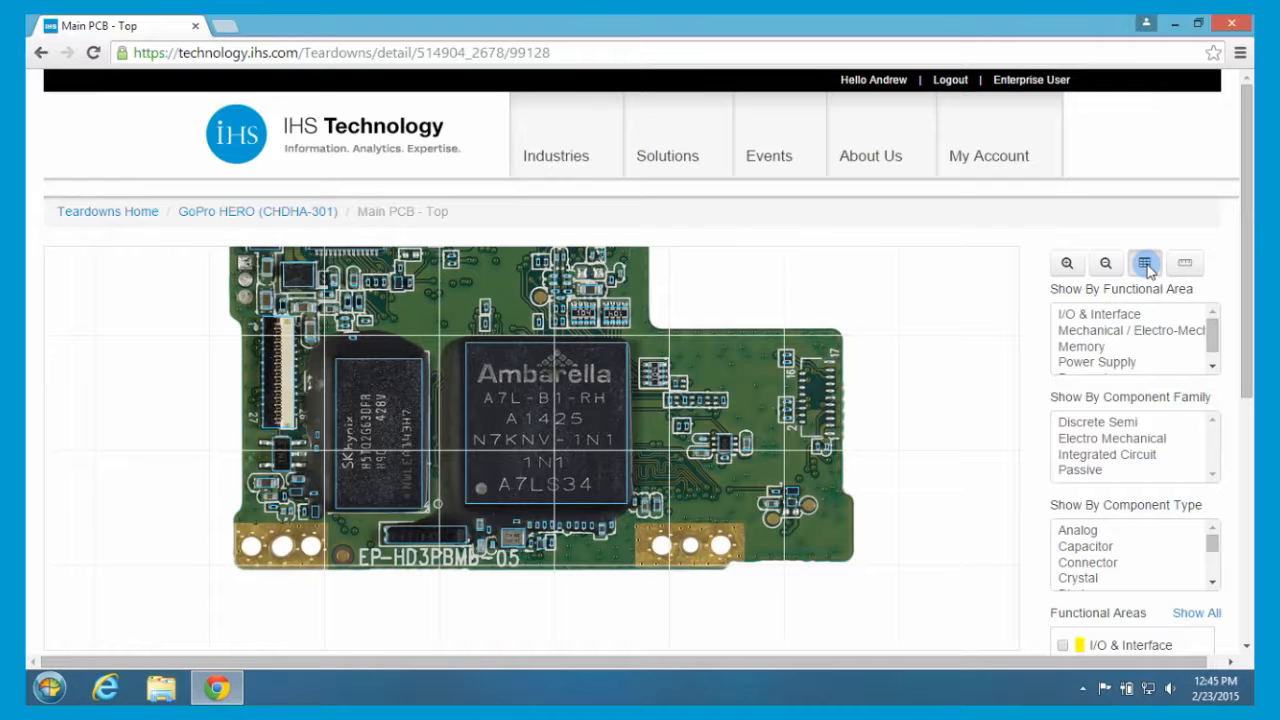
pyautogui.click(1185, 263)
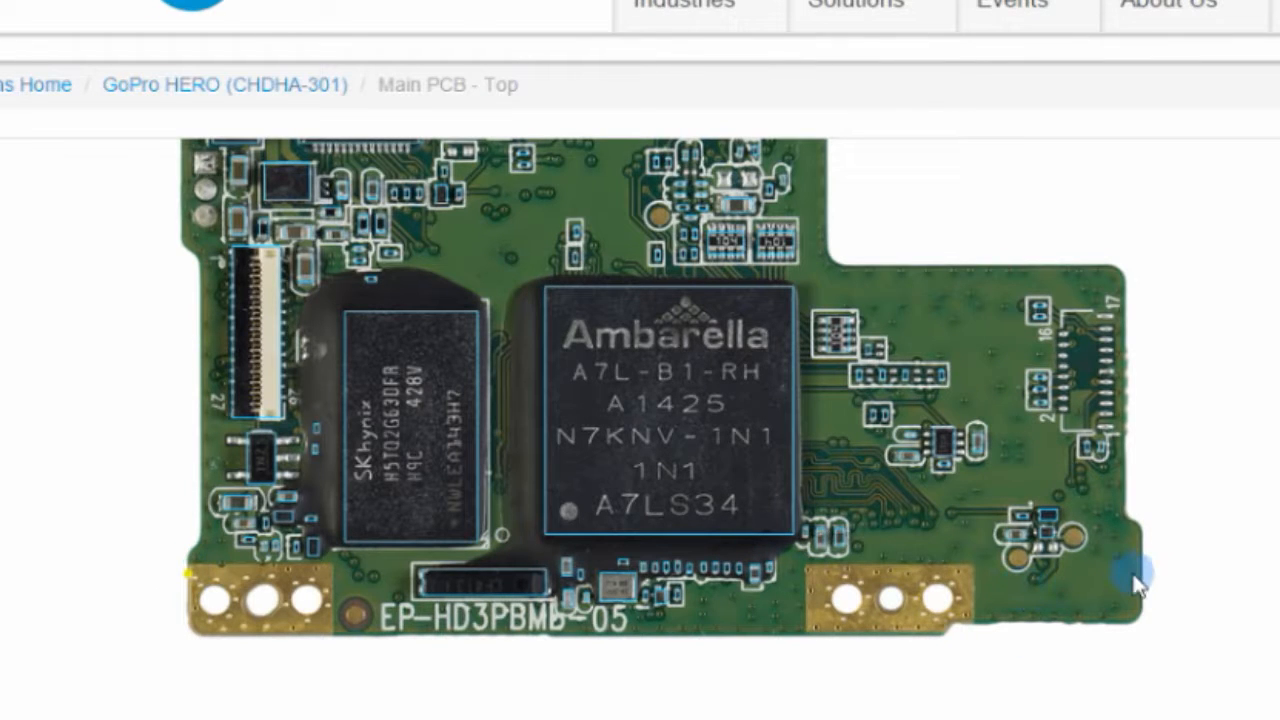
pyautogui.click(1140, 575)
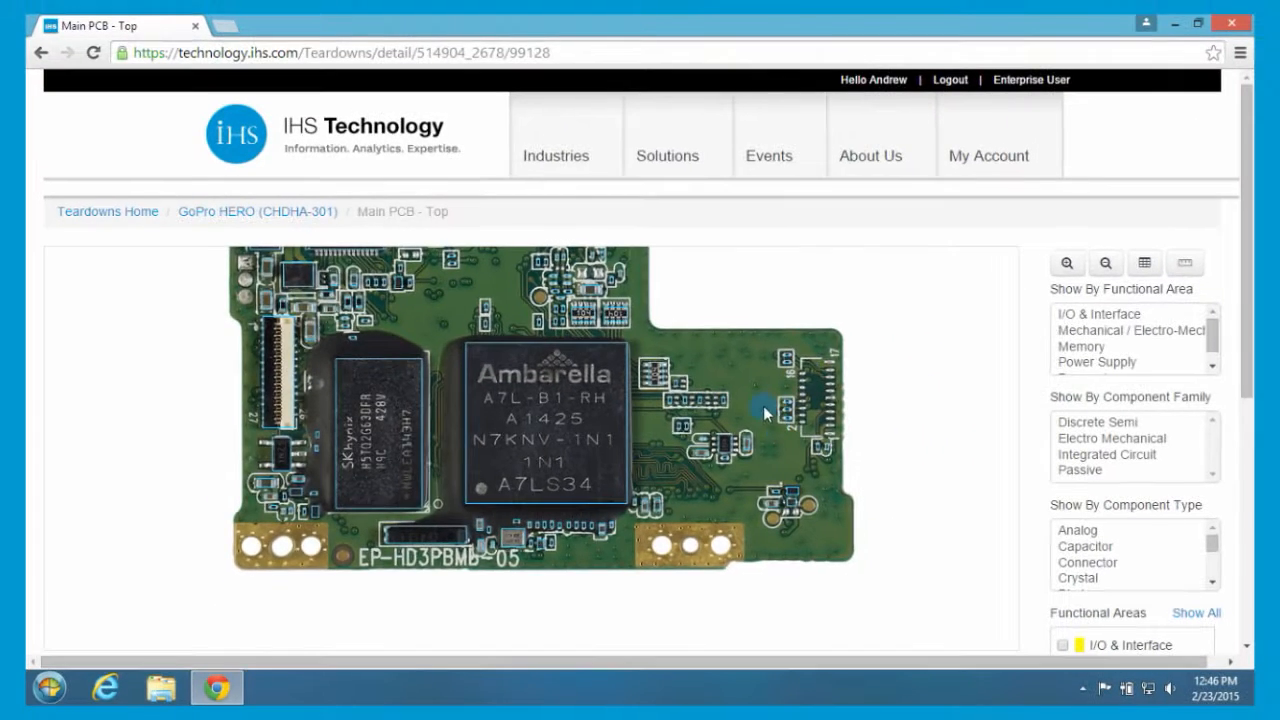
pyautogui.click(1105, 262)
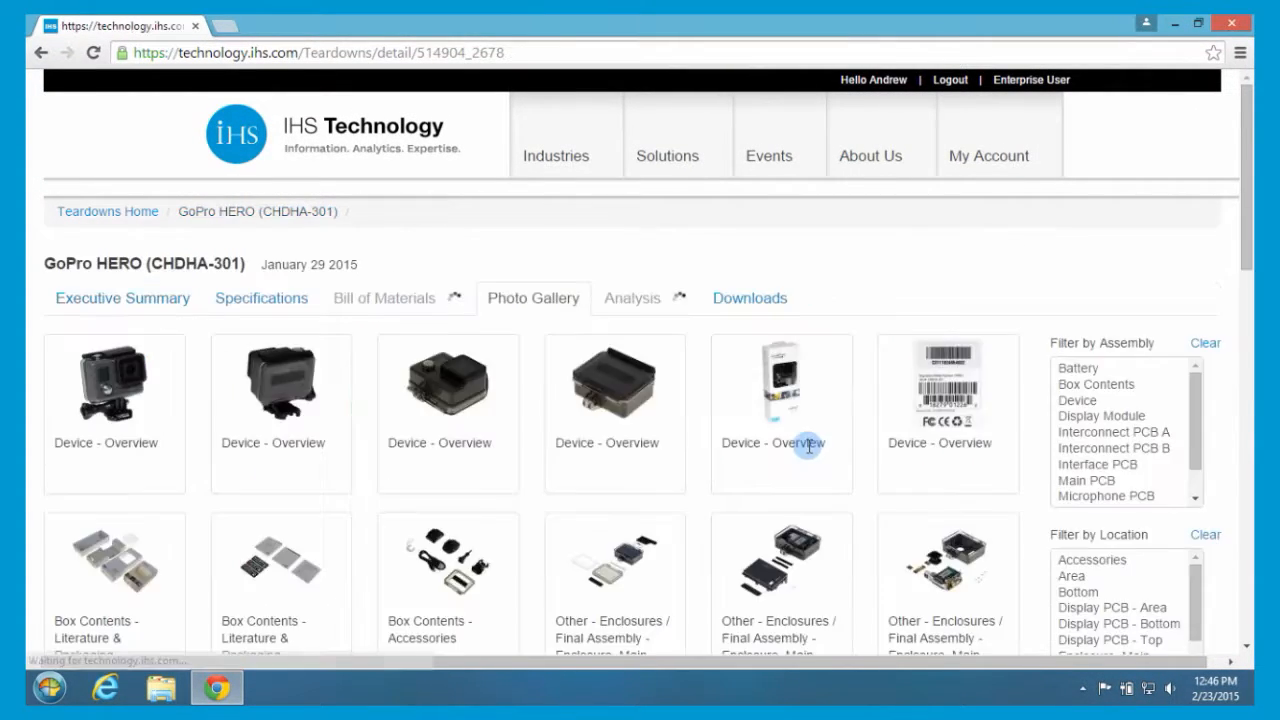
# - Scroll the gallery down to the Main PCB and chip close-up photos
pyautogui.scroll(-3)
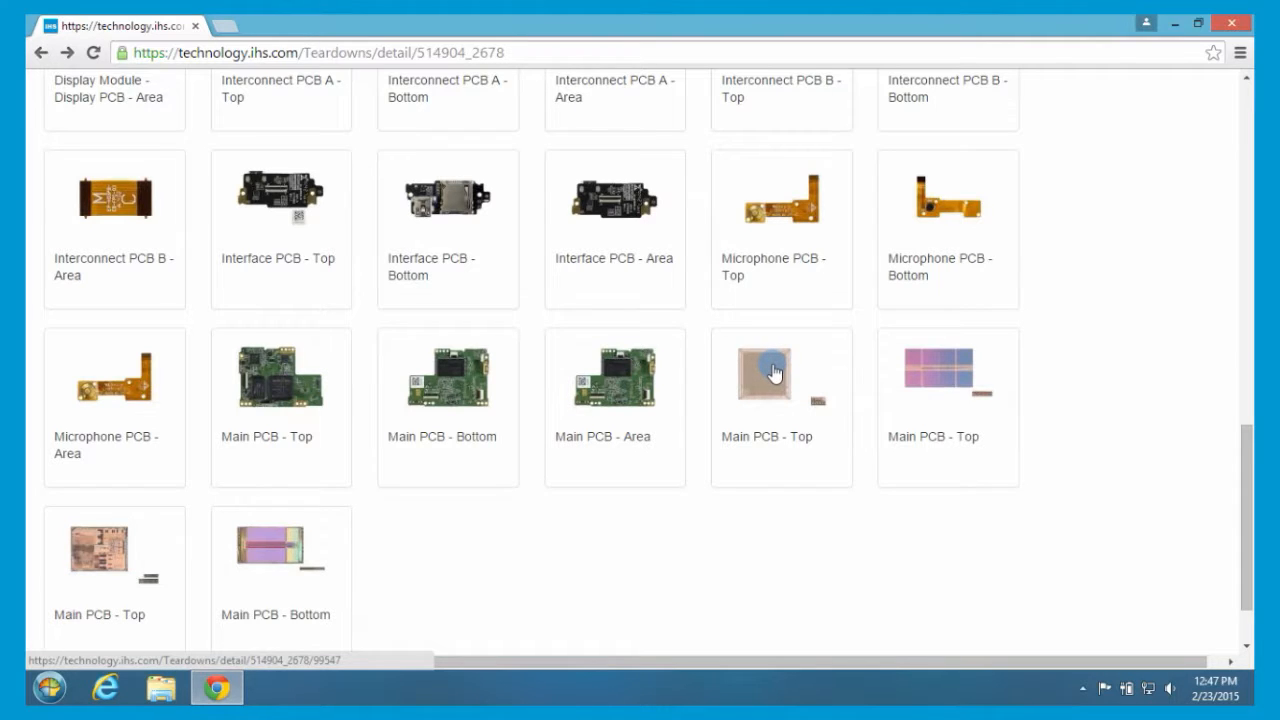
# - Open the Ambarella A7LS34 die photo from the Main PCB - Top thumbnail
pyautogui.click(782, 375)
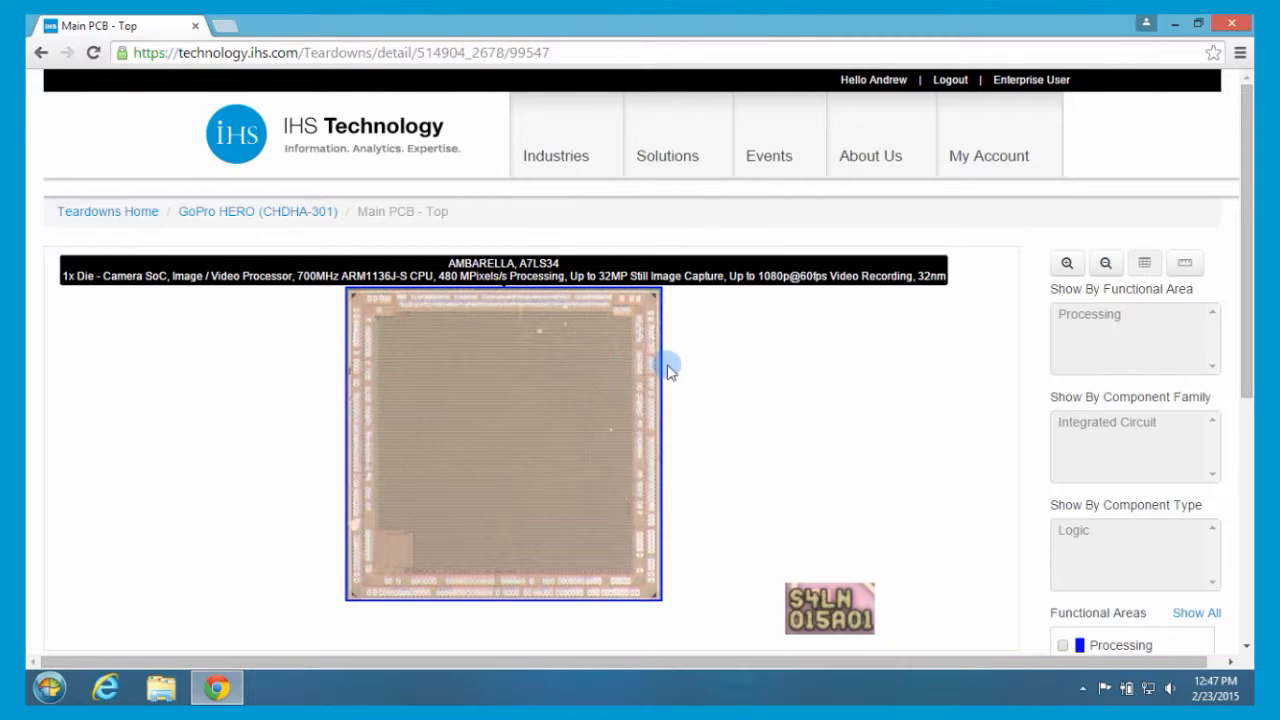
pyautogui.moveTo(700, 363)
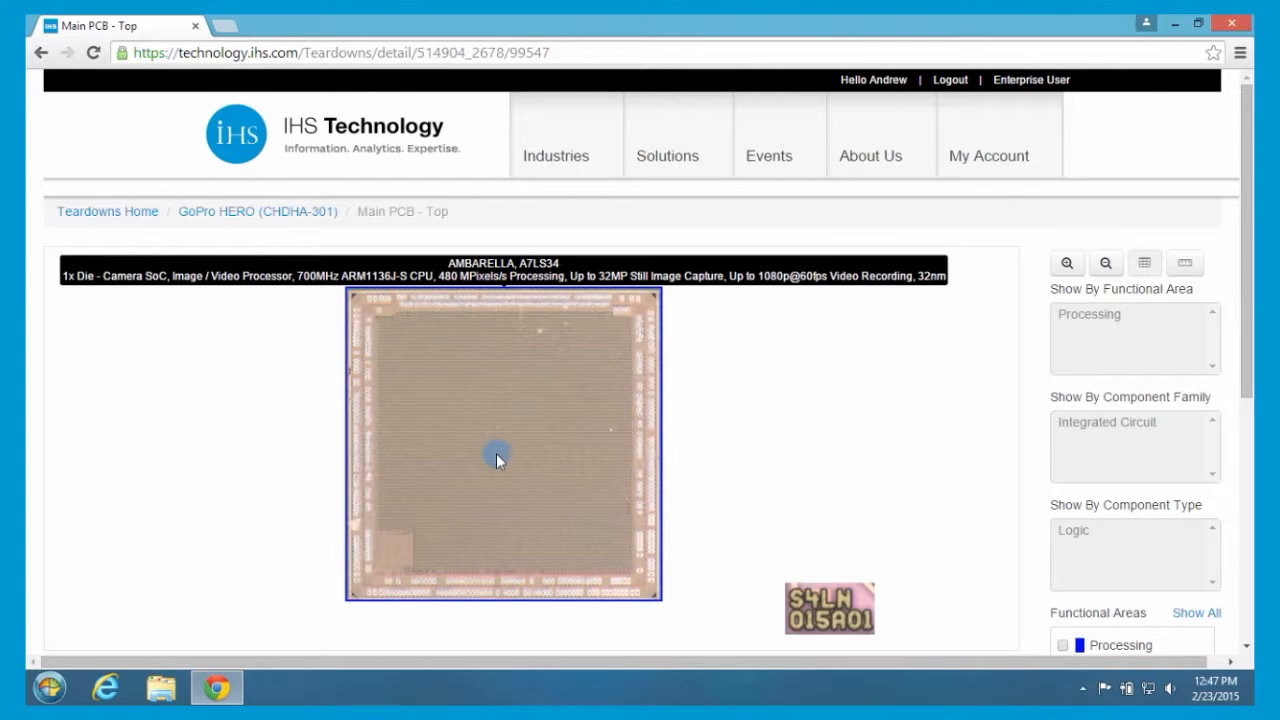
pyautogui.moveTo(555, 390)
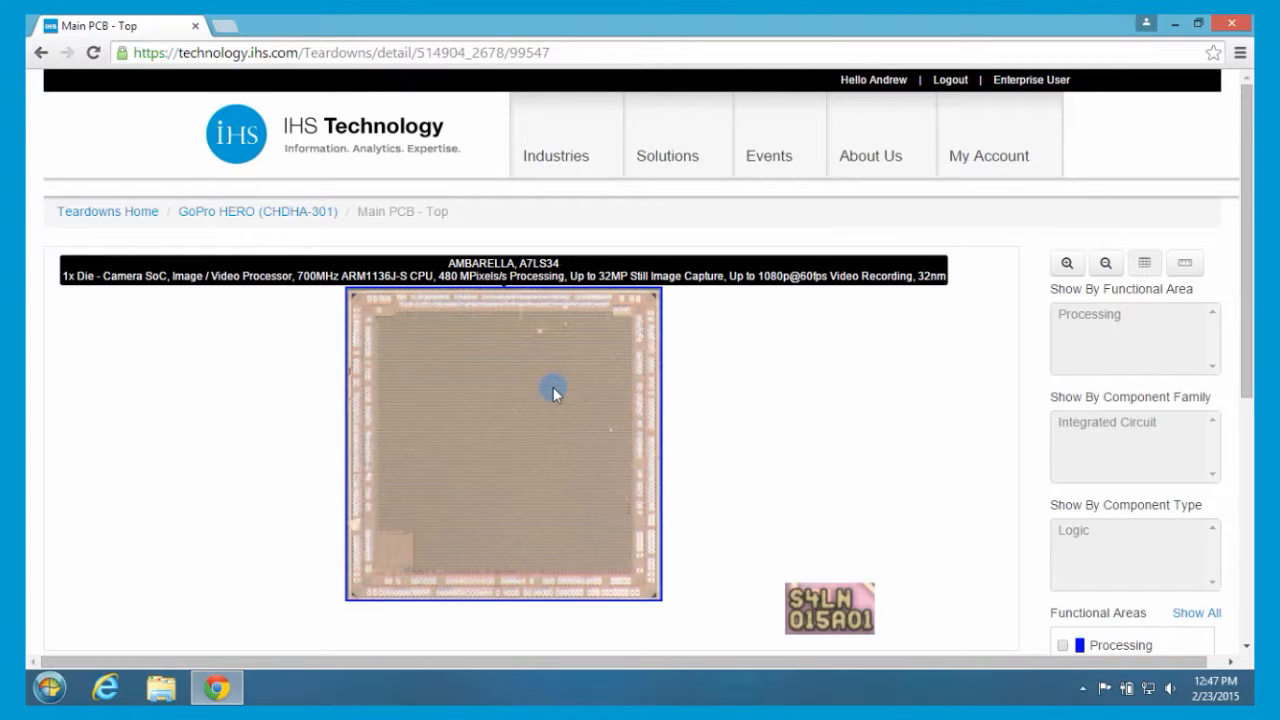
pyautogui.moveTo(125, 275)
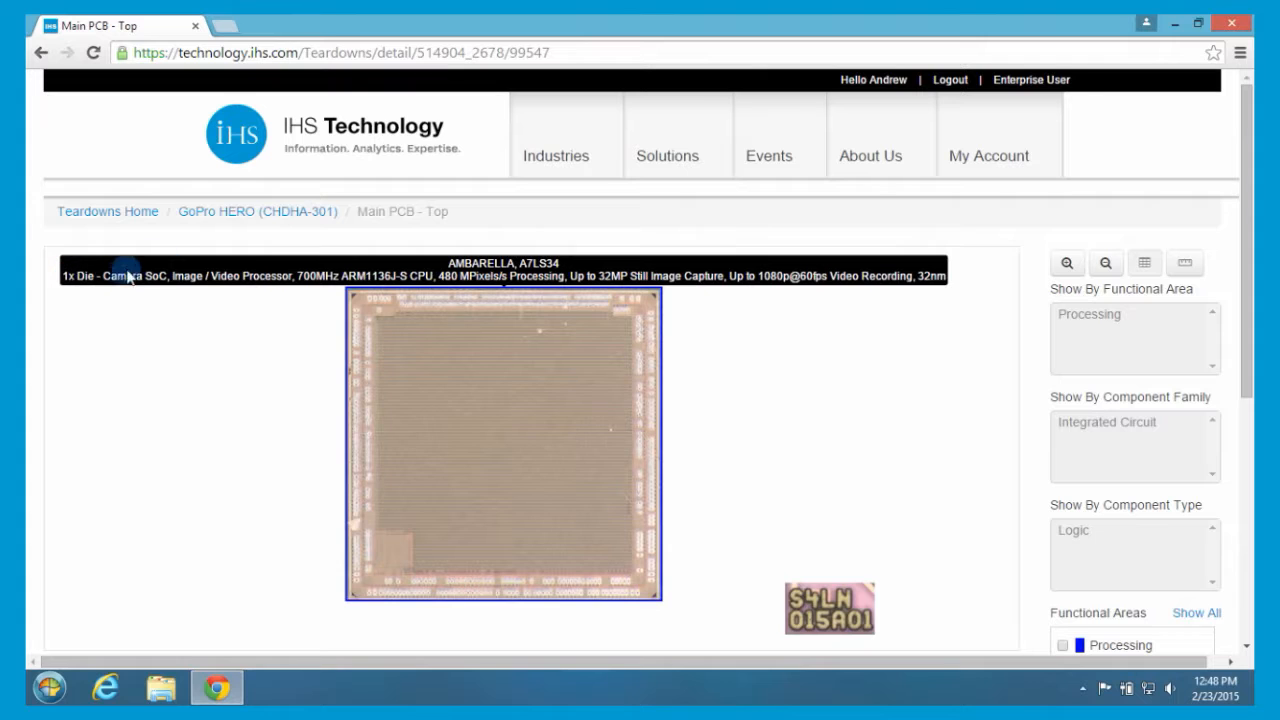
pyautogui.moveTo(85, 330)
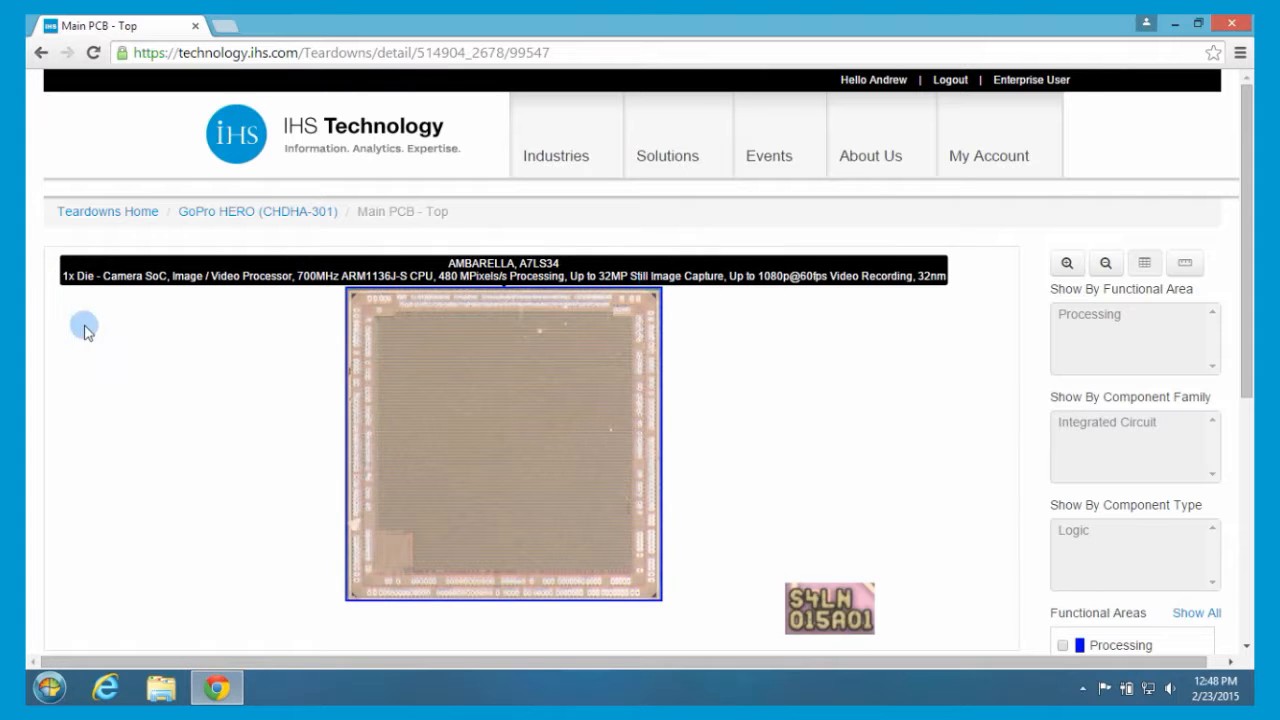
pyautogui.moveTo(910, 602)
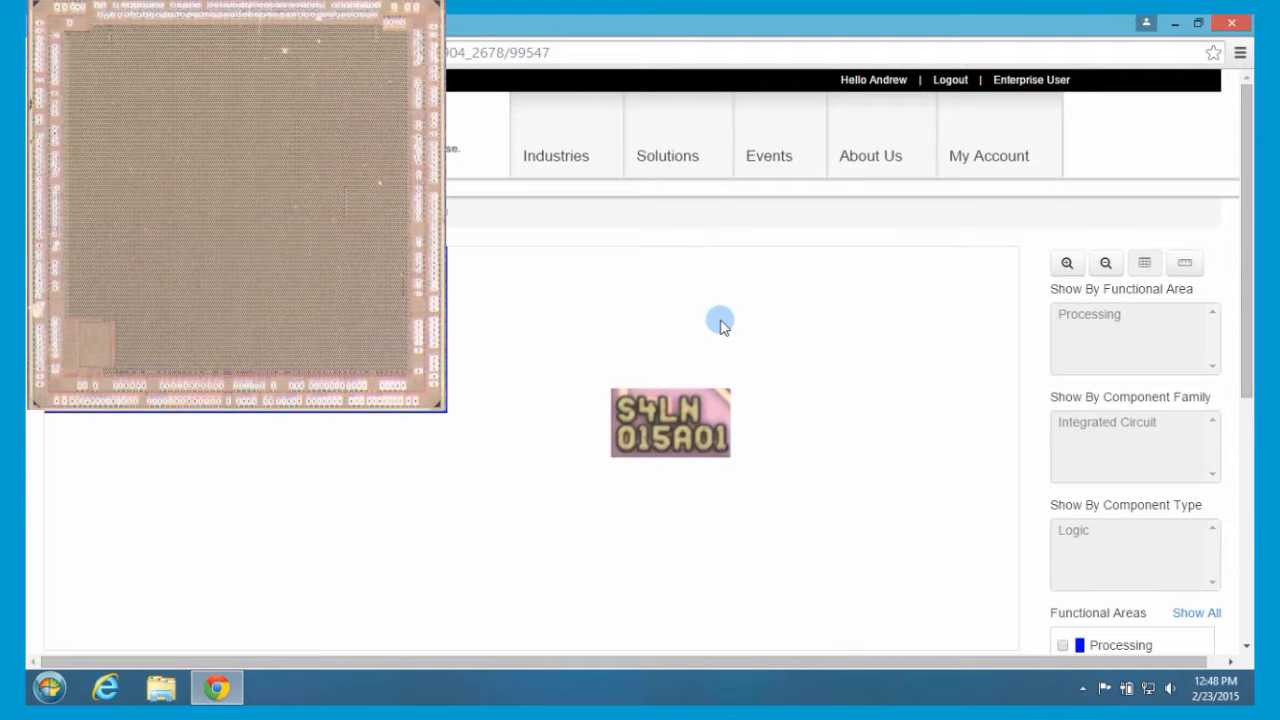
pyautogui.moveTo(760, 360)
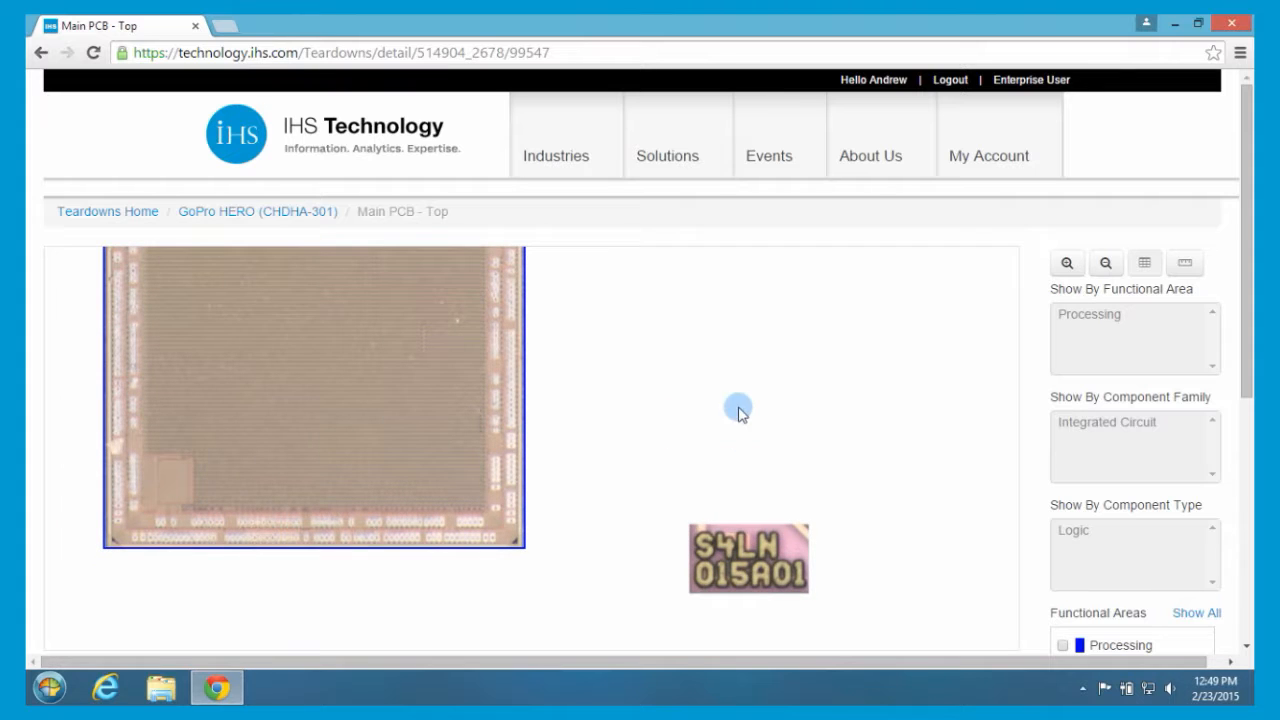
pyautogui.moveTo(717, 368)
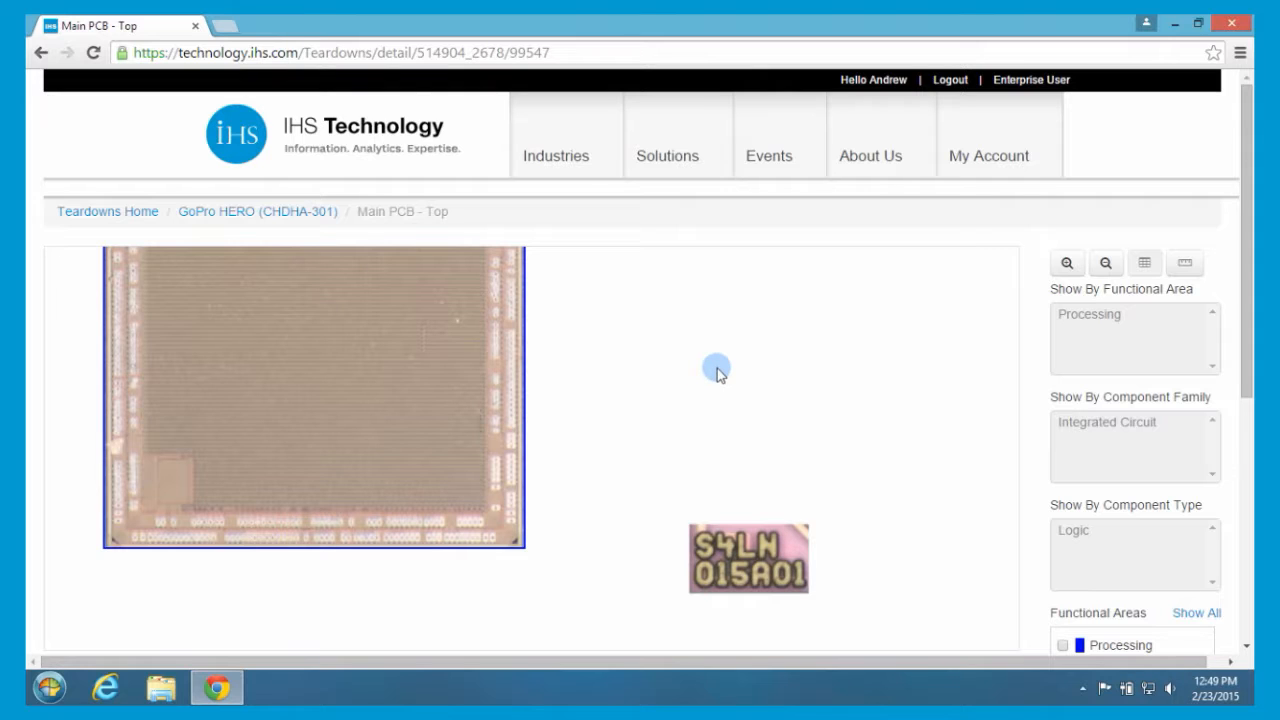
pyautogui.moveTo(730, 350)
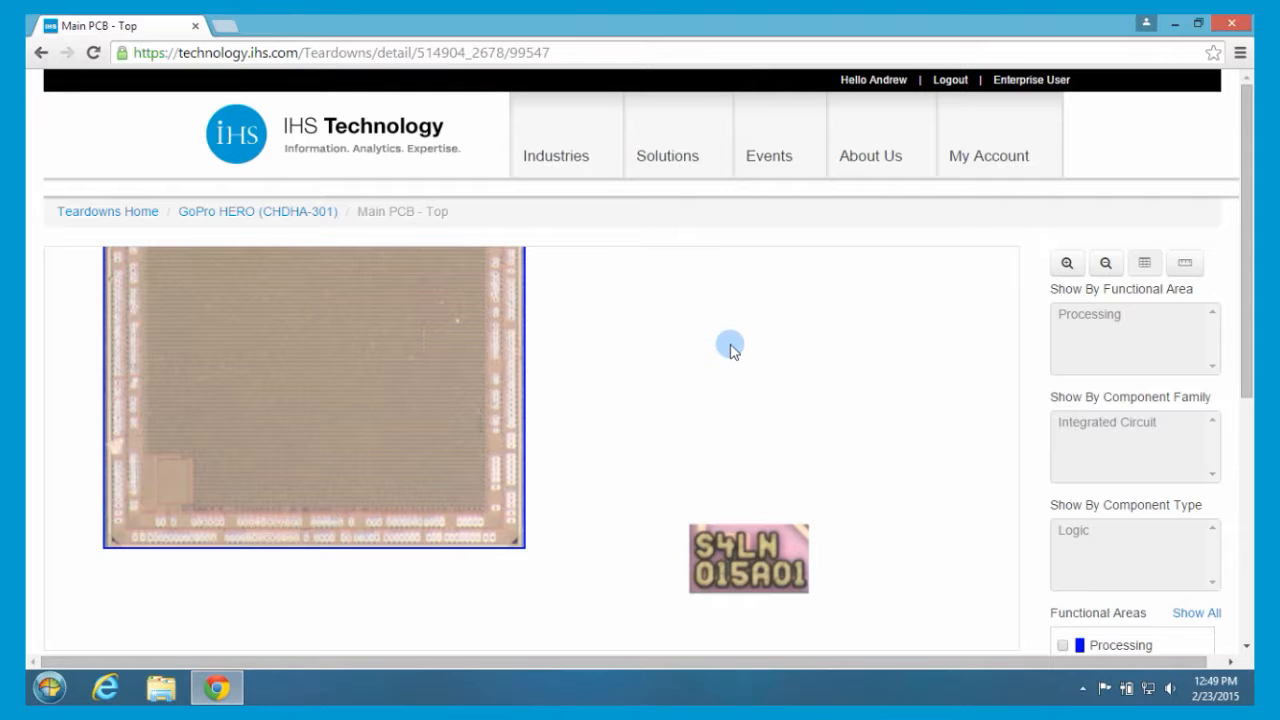